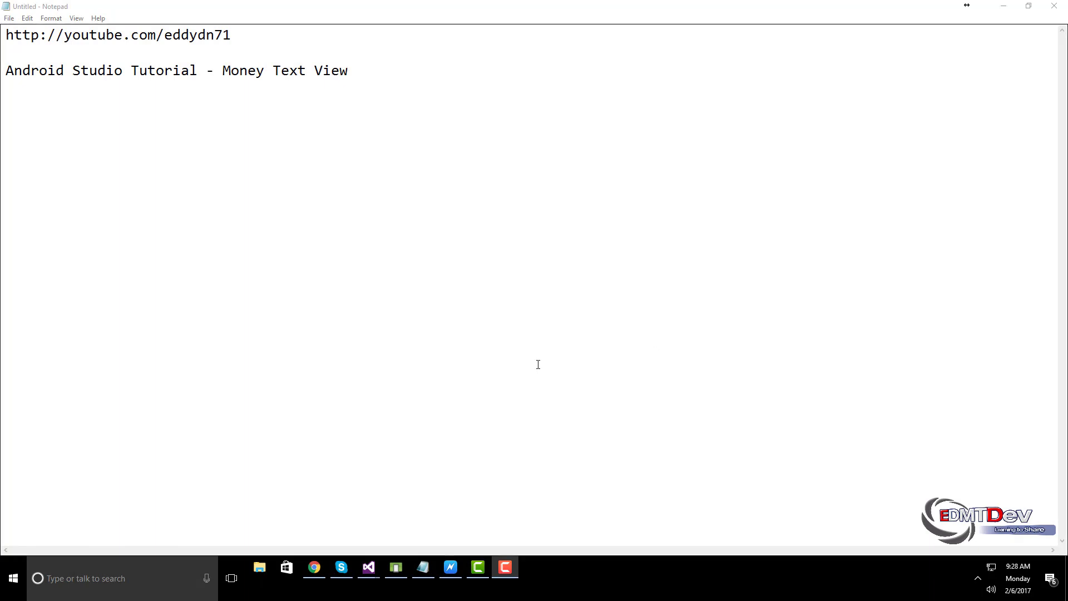
- Name the new project AndroidMoneyTestView and complete the creation wizard
{"action": "left_click", "coordinate": [395, 567]}
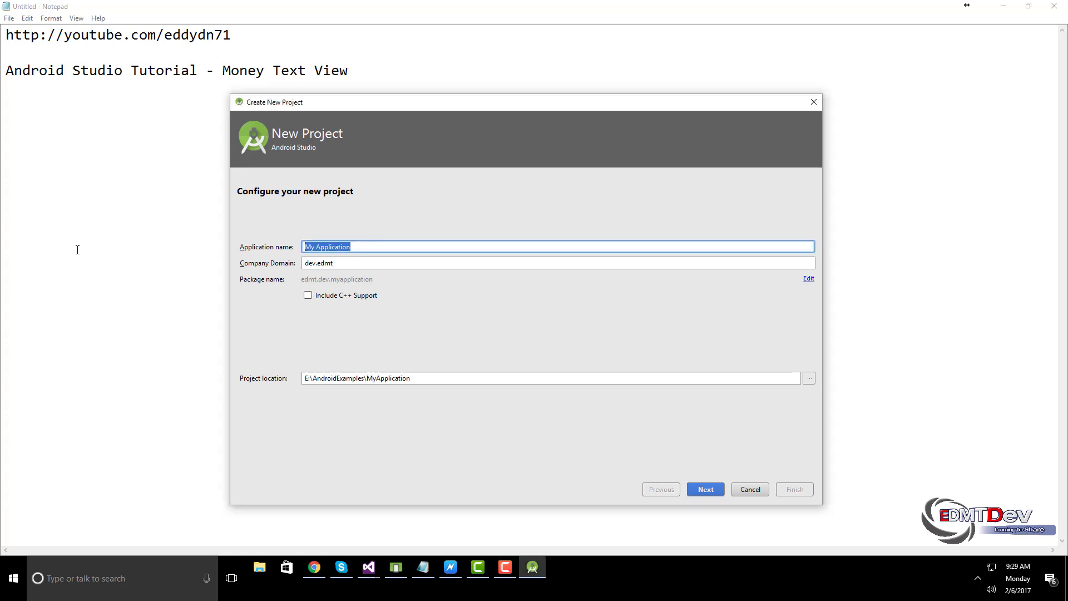
{"action": "type", "text": "AndroidMoneyTestView"}
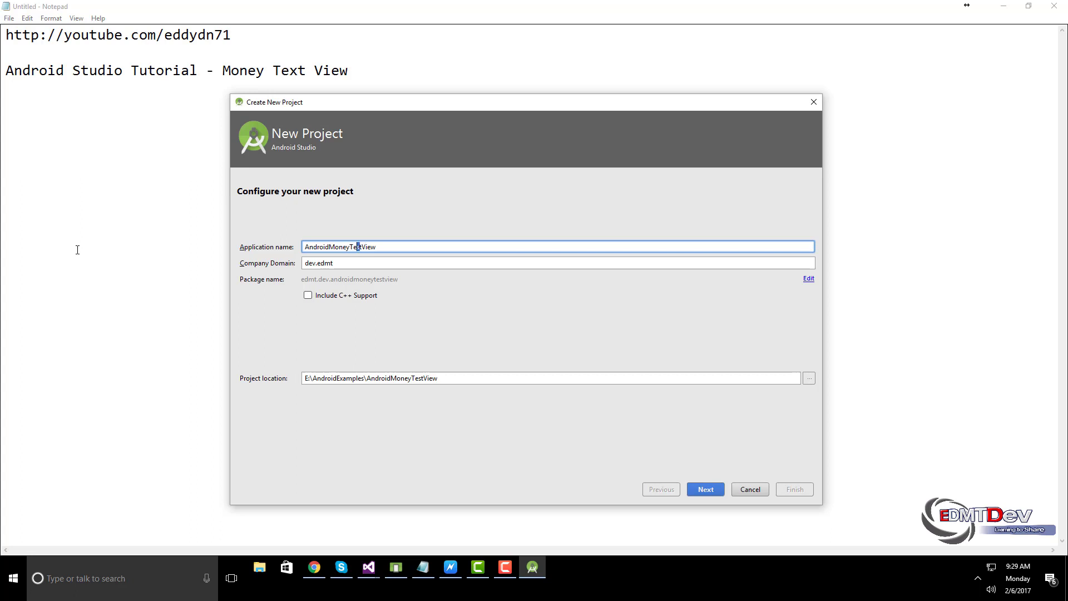
{"action": "left_click", "coordinate": [705, 490]}
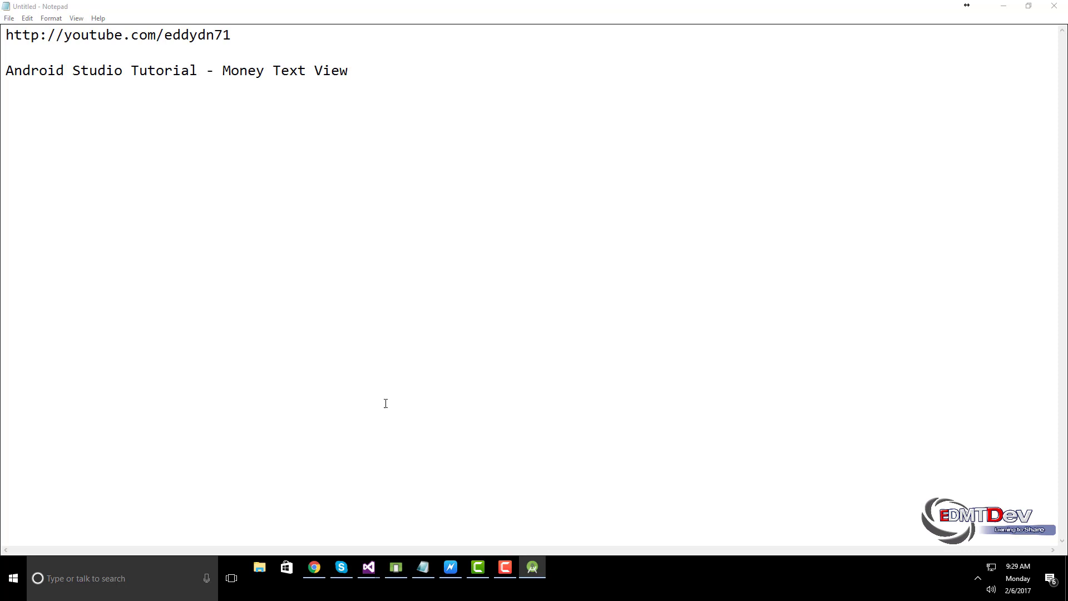
{"action": "mouse_move", "coordinate": [941, 327]}
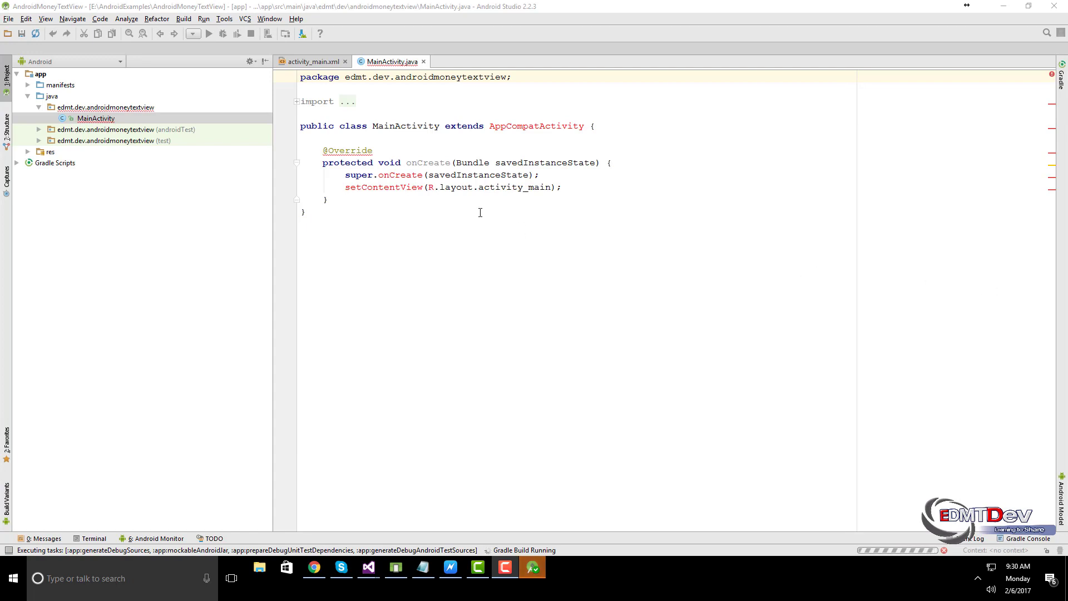
- In build.gradle (Module: app), add compile 'org.fabiomsr:moneytextview:1.0.3' under an Add Library comment
{"action": "left_click", "coordinate": [65, 185]}
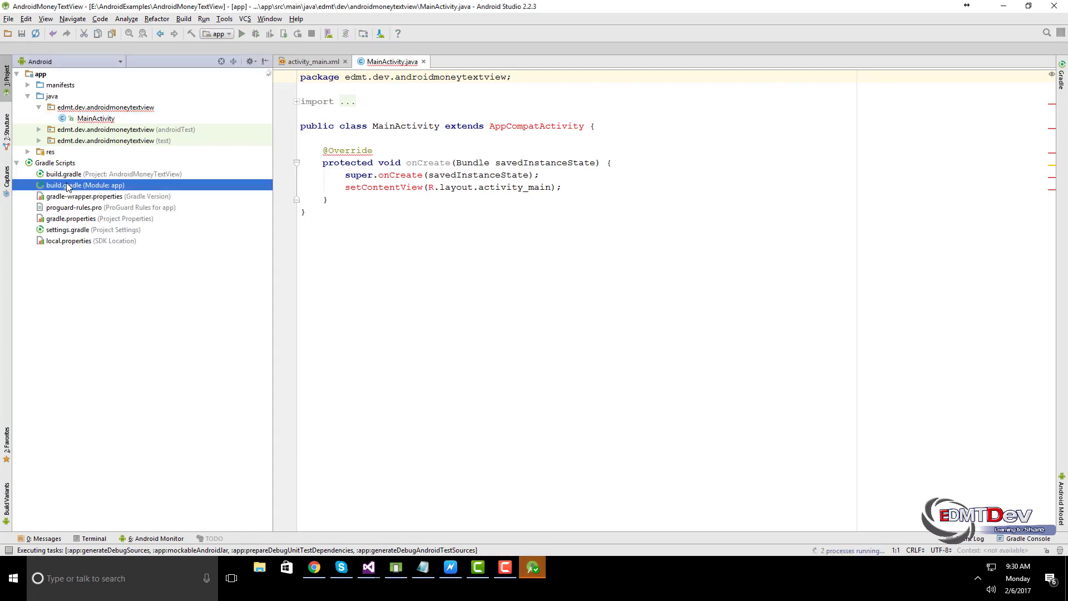
{"action": "double_click", "coordinate": [65, 185]}
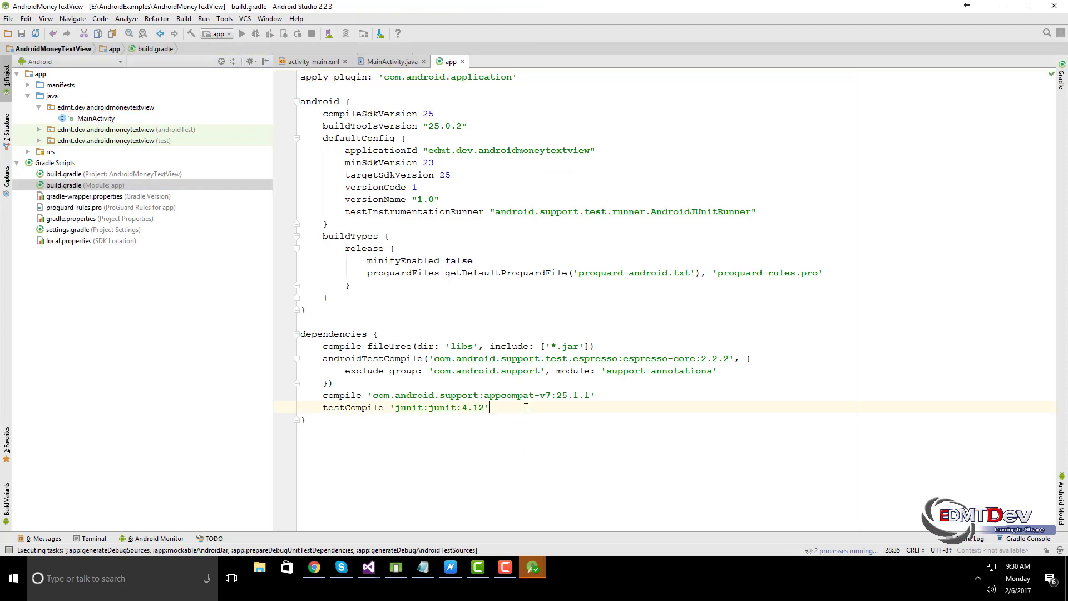
{"action": "type", "text": "//Add Library"}
{"action": "type", "text": "compi"}
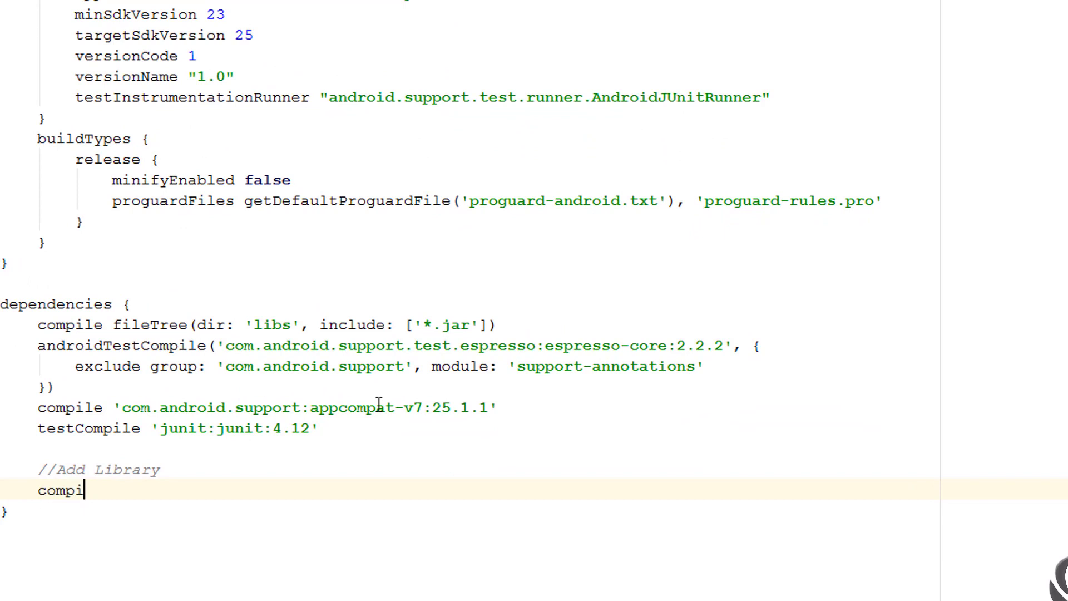
{"action": "type", "text": "le"}
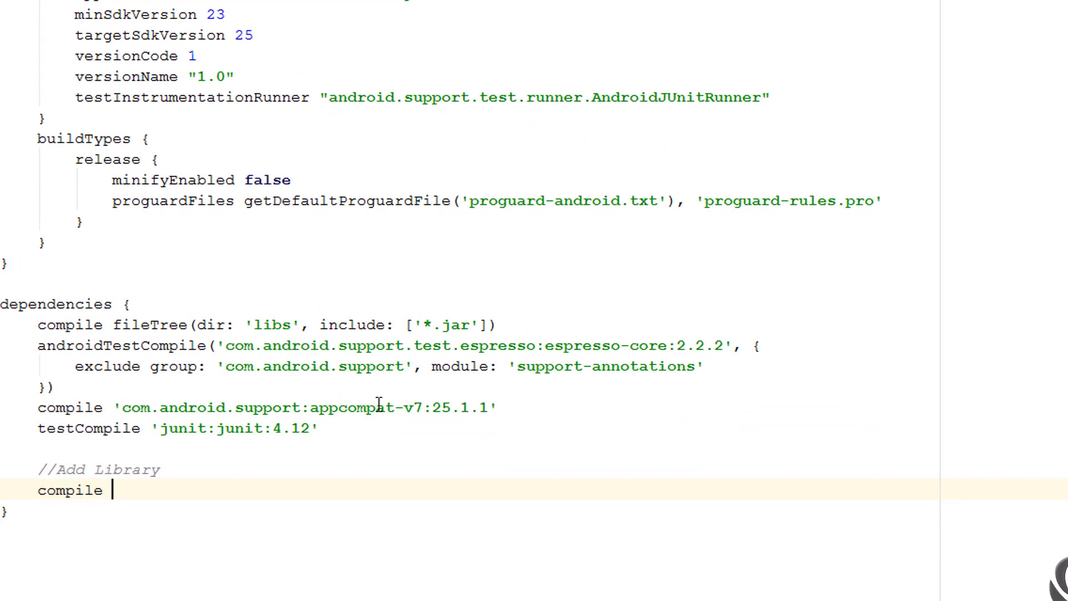
{"action": "type", "text": "'org."}
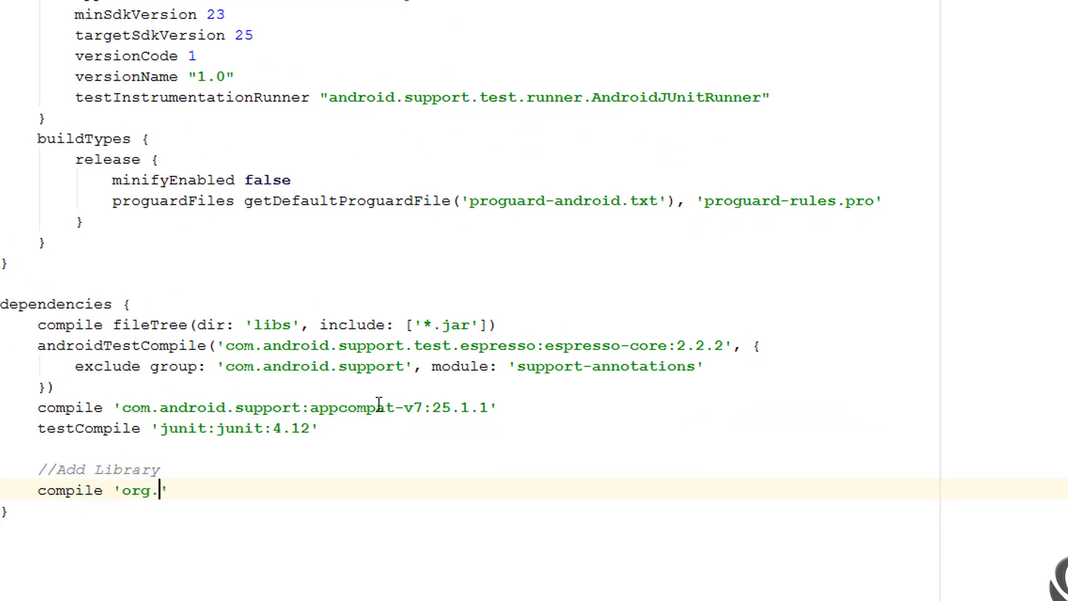
{"action": "type", "text": "fabioms"}
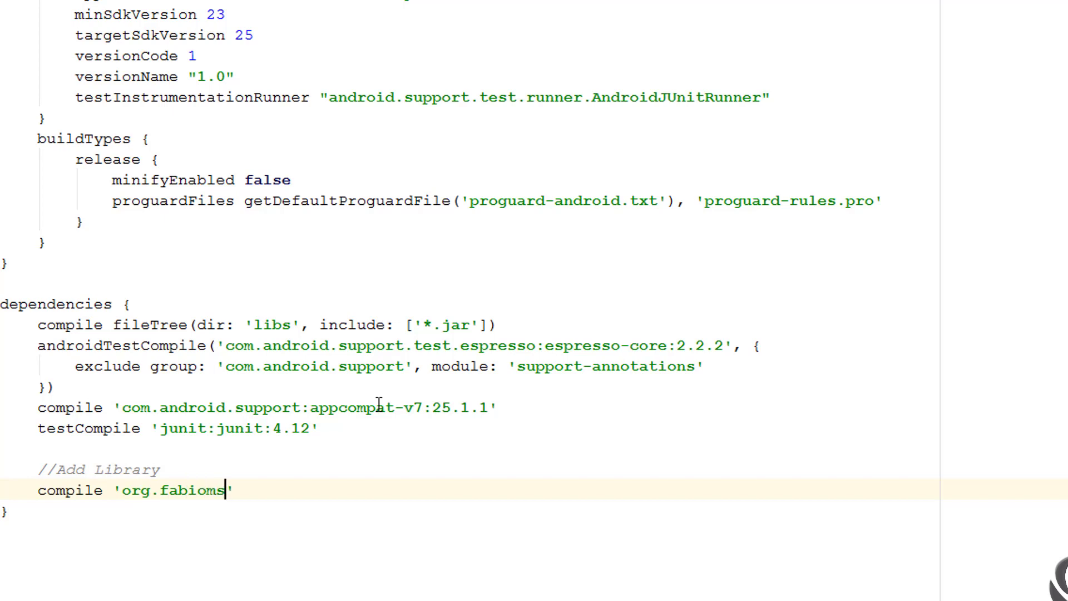
{"action": "type", "text": "r.m"}
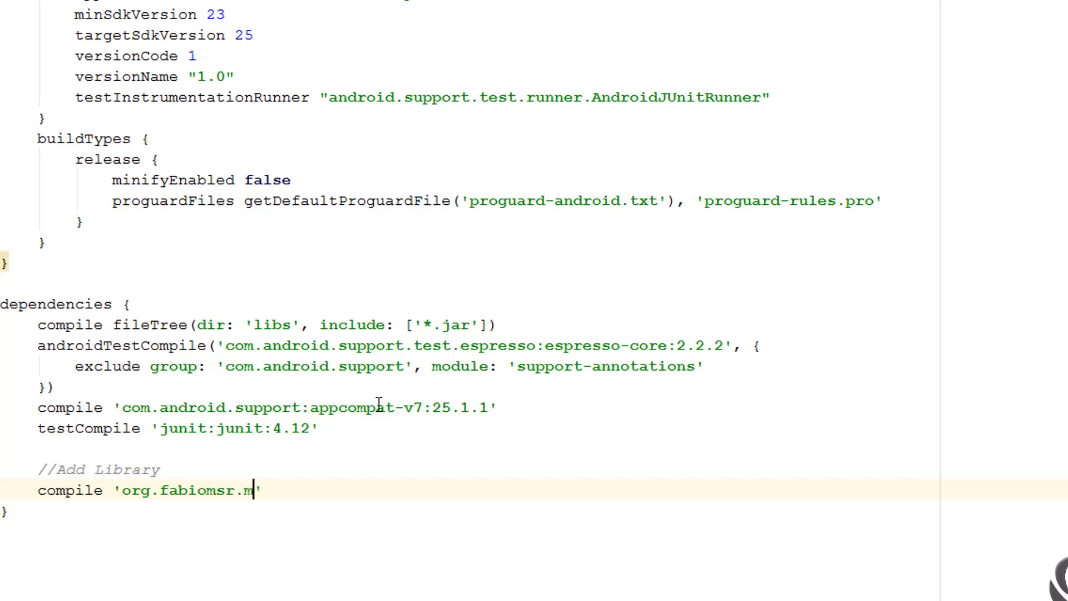
{"action": "type", "text": "oneytextview.Mone"}
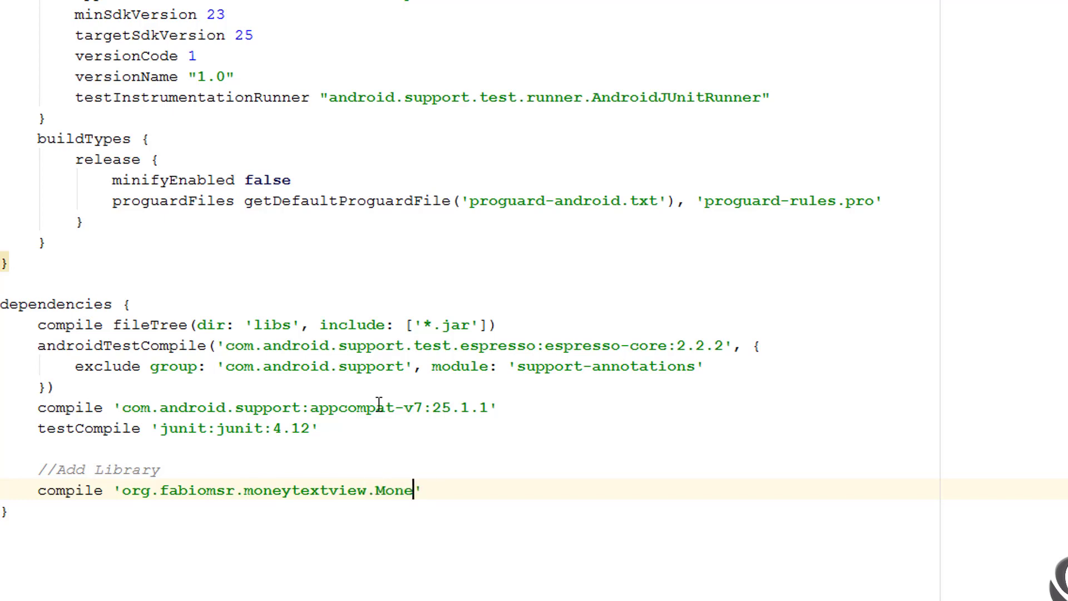
{"action": "key", "text": "backspace"}
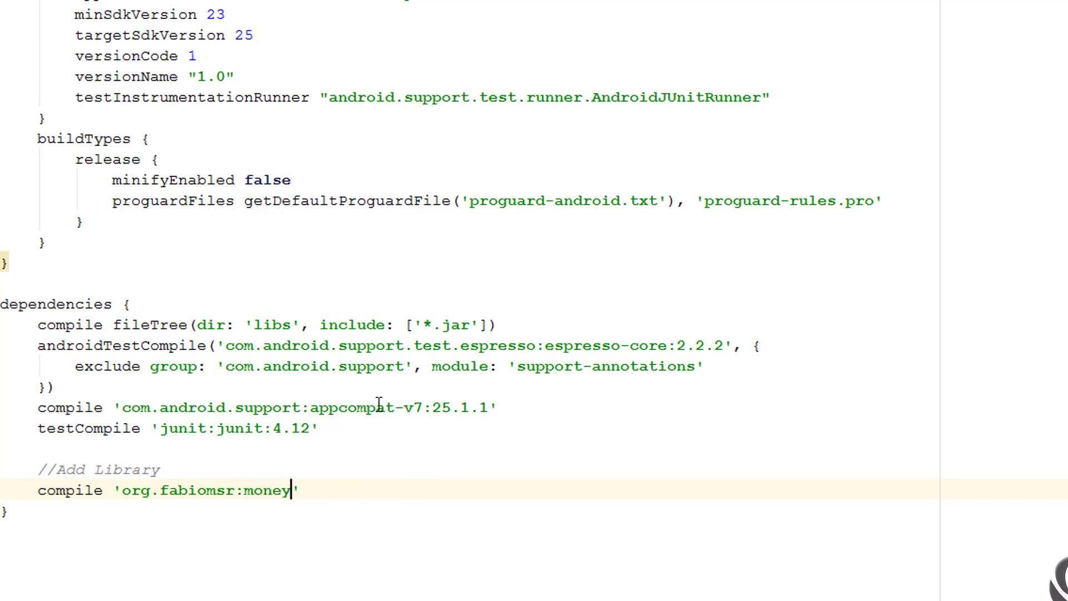
{"action": "type", "text": "text"}
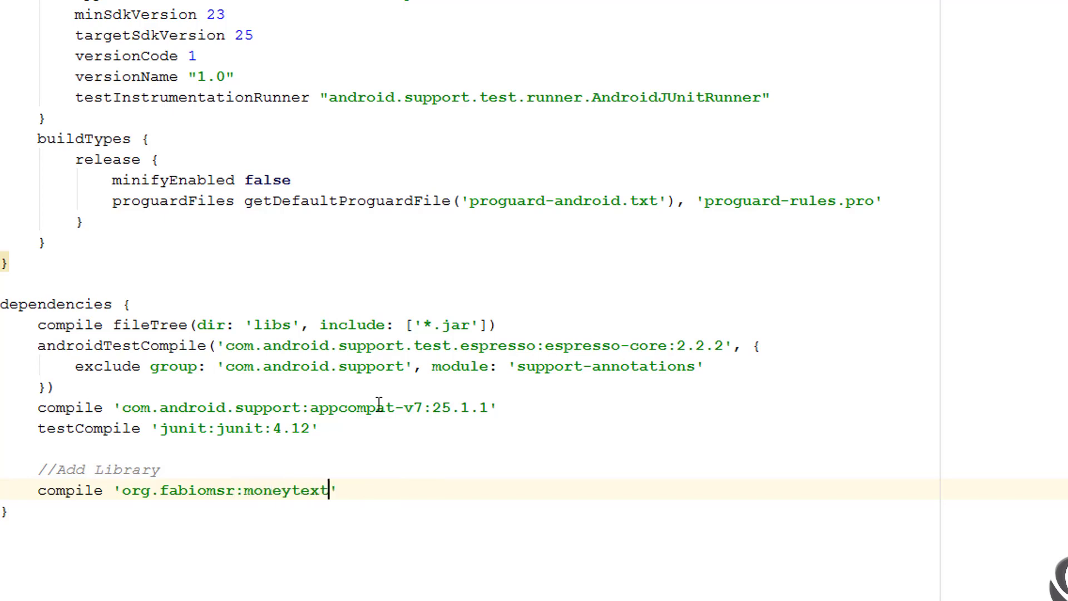
{"action": "type", "text": "view:1.0.3"}
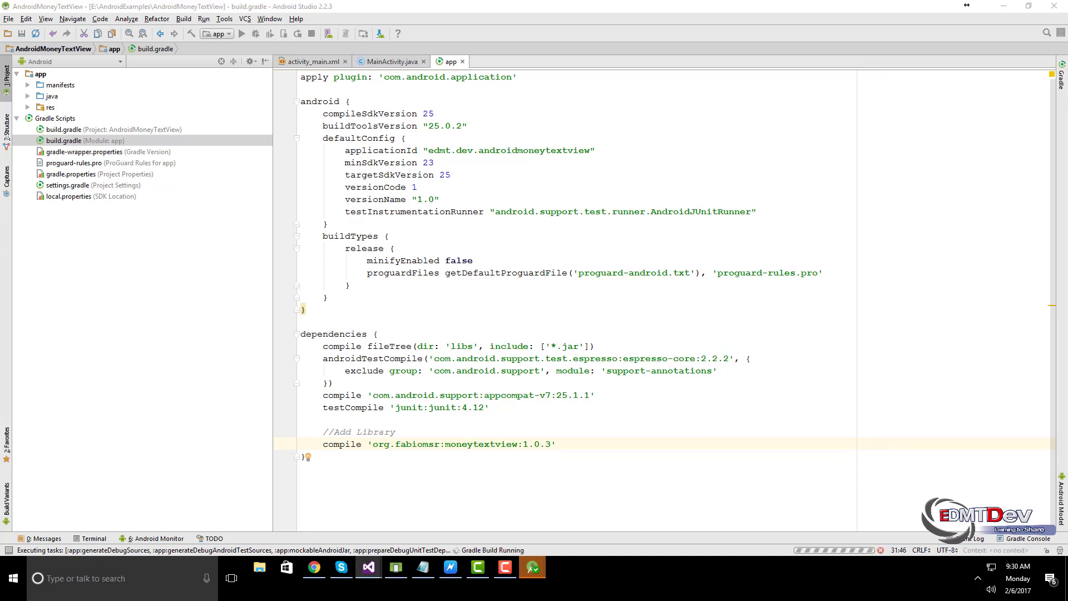
{"action": "mouse_move", "coordinate": [16, 121]}
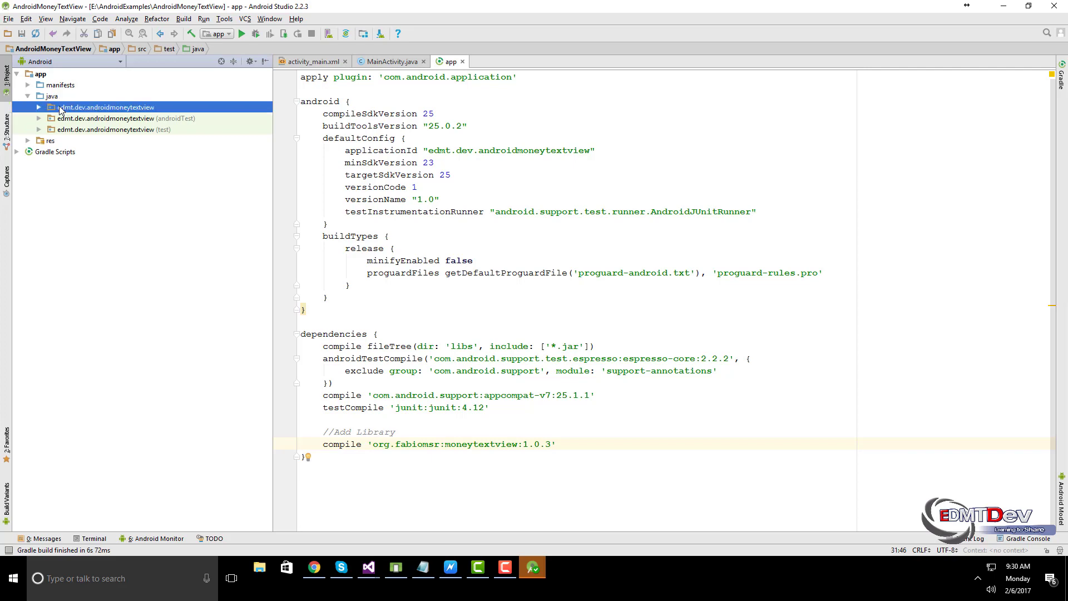
- Swap the activity_main.xml TextView for a MoneyTextView with android:layout_centerInParent="true"
{"action": "left_click", "coordinate": [27, 95]}
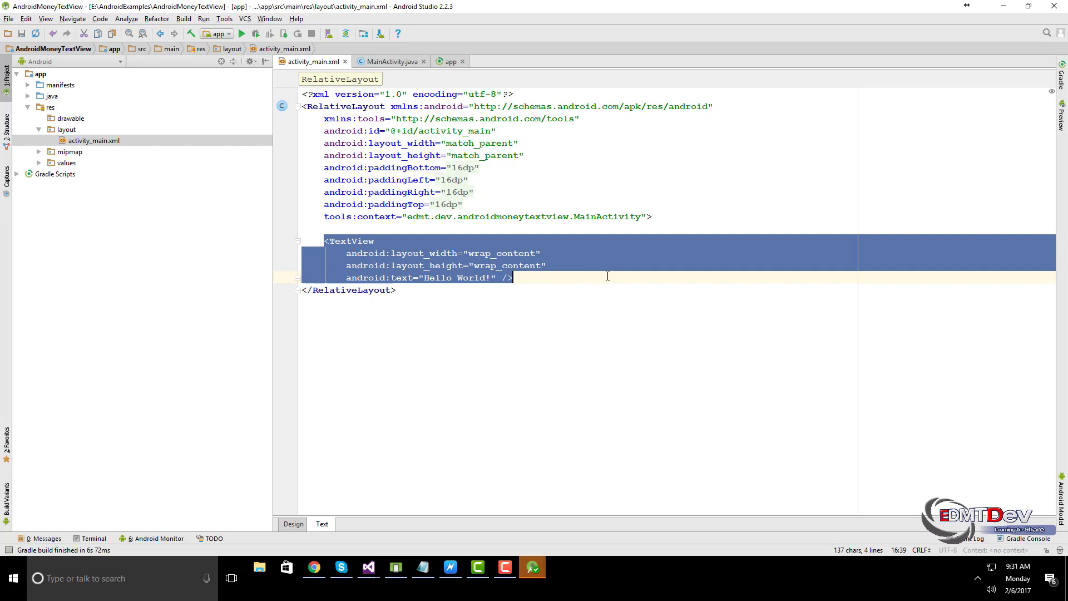
{"action": "type", "text": "Money"}
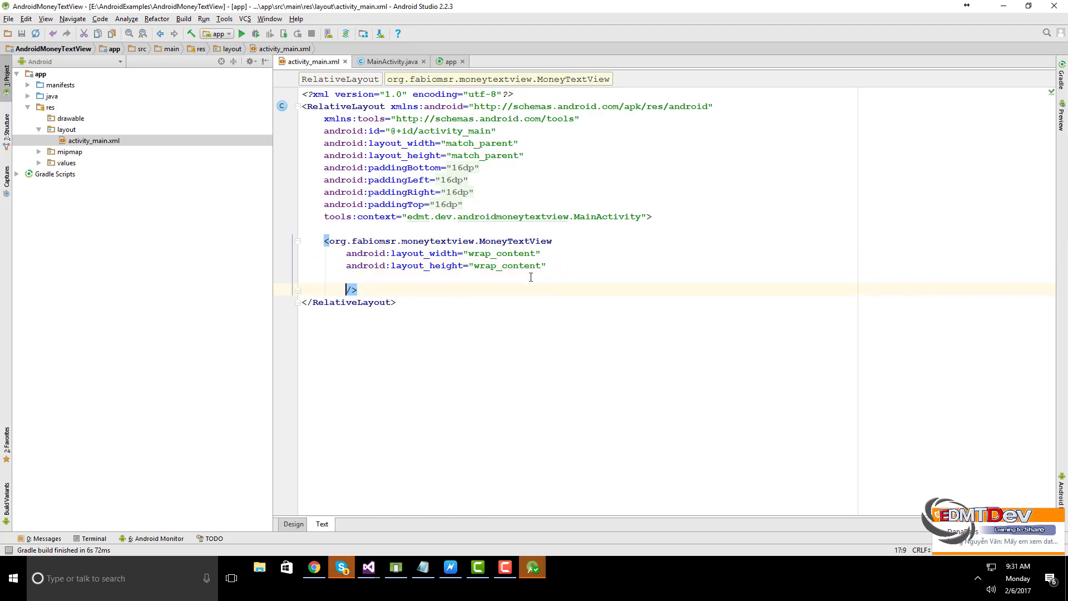
{"action": "type", "text": "androi"}
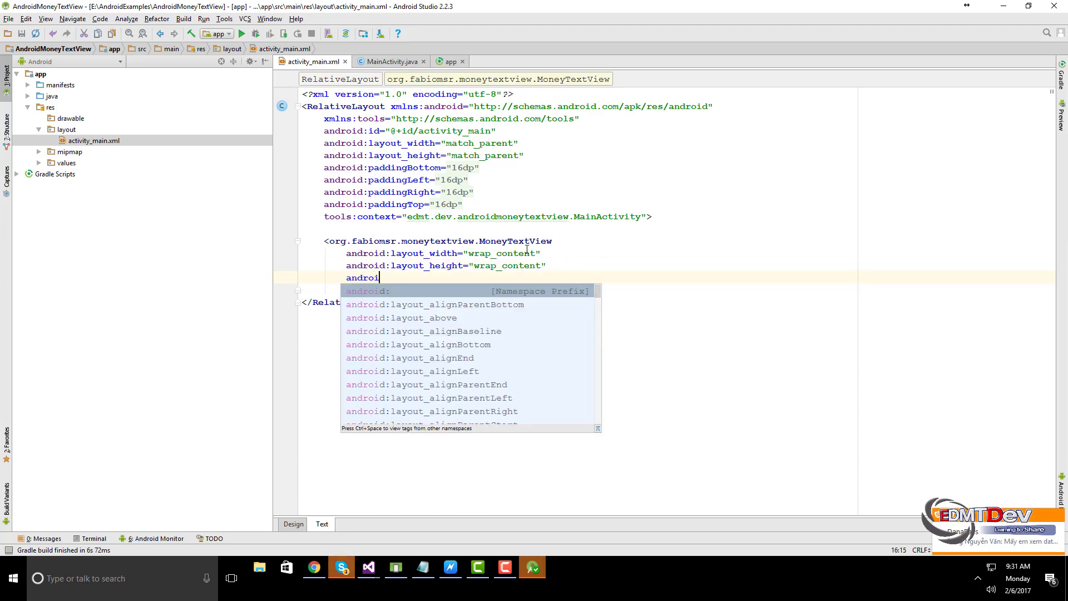
{"action": "type", "text": ":layout_centerInParent=\"true"}
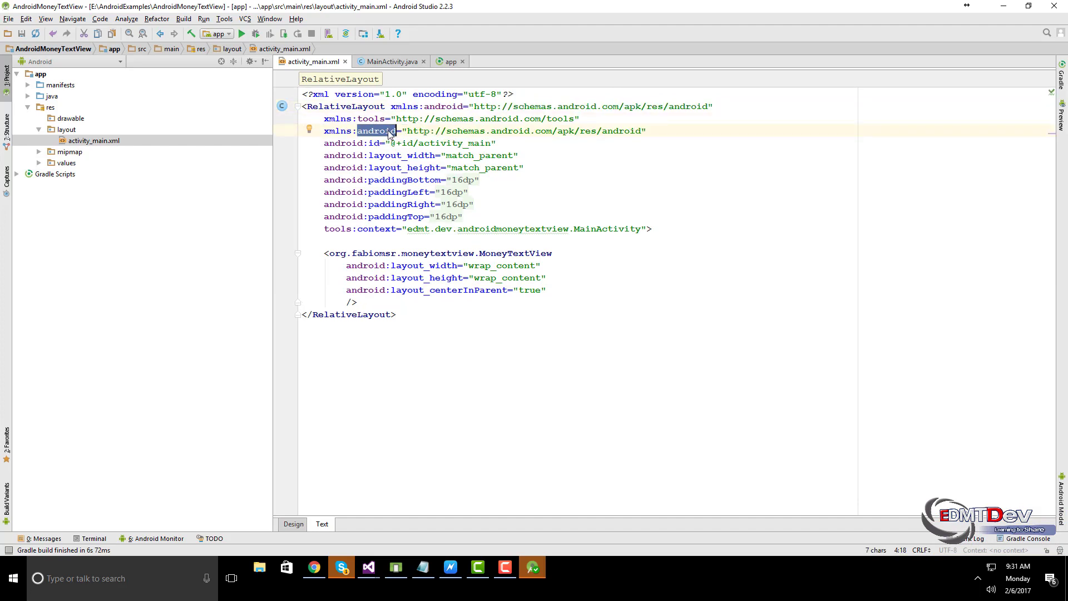
- Give the MoneyTextView app:symbol="$" and symbolGravity start|top
{"action": "type", "text": "app"}
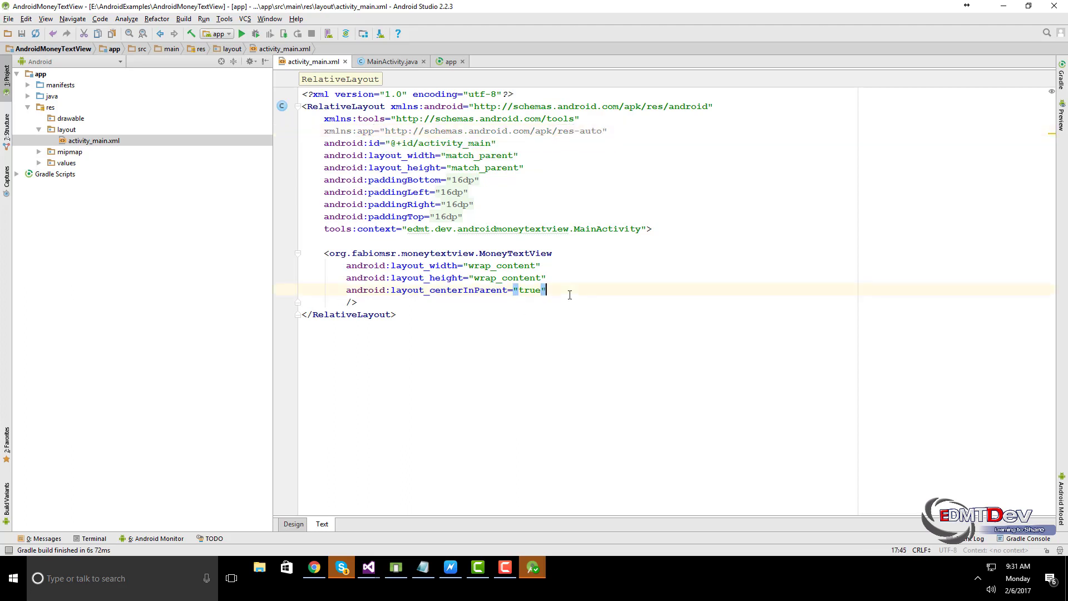
{"action": "type", "text": "app:"}
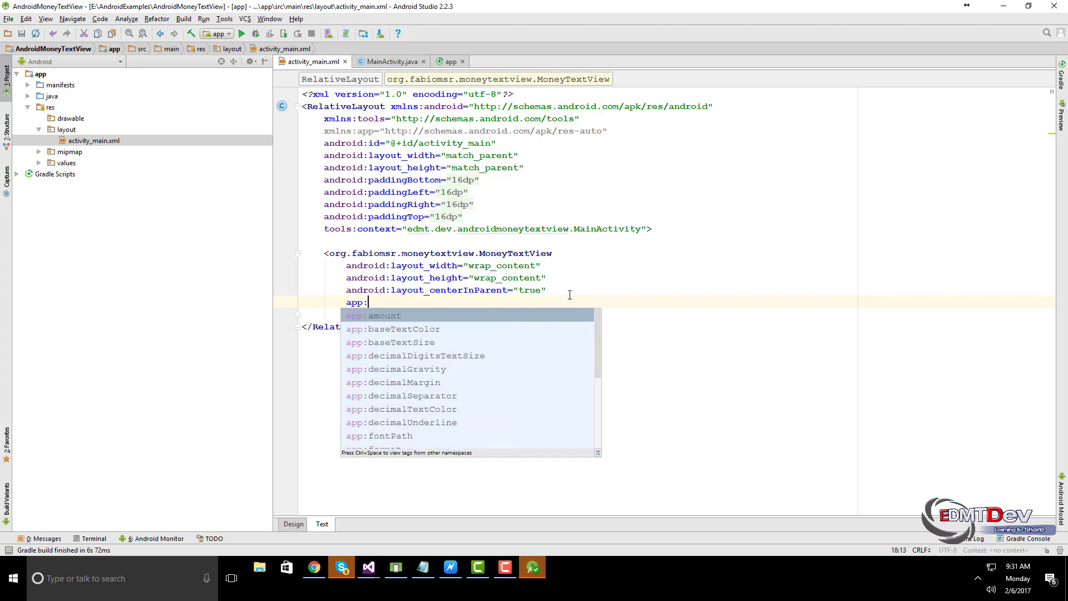
{"action": "type", "text": "symbol=\"$\""}
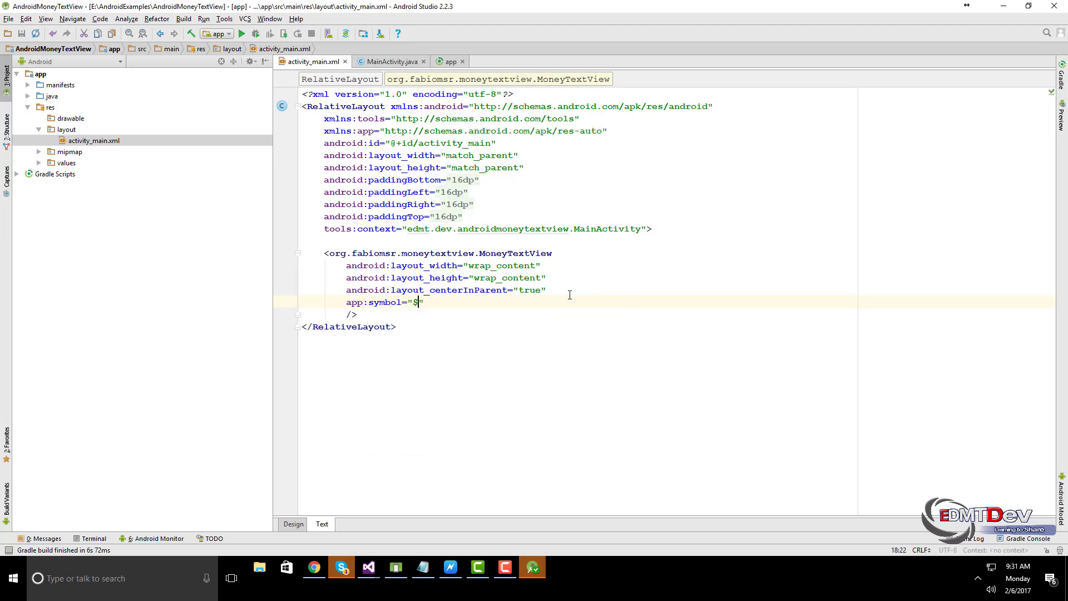
{"action": "type", "text": "app:"}
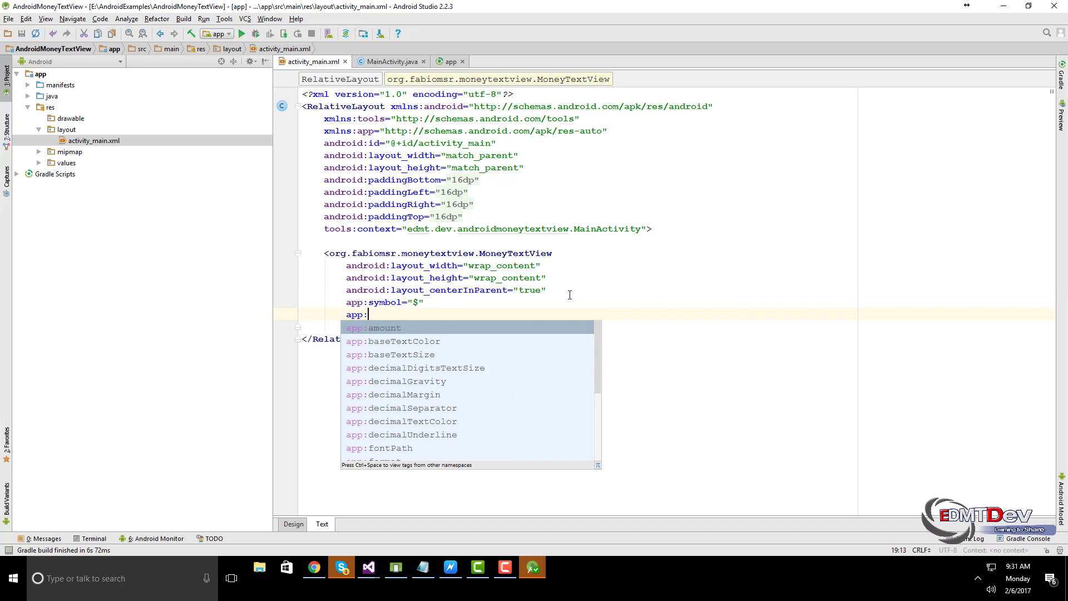
{"action": "type", "text": "symbolGravity=\""}
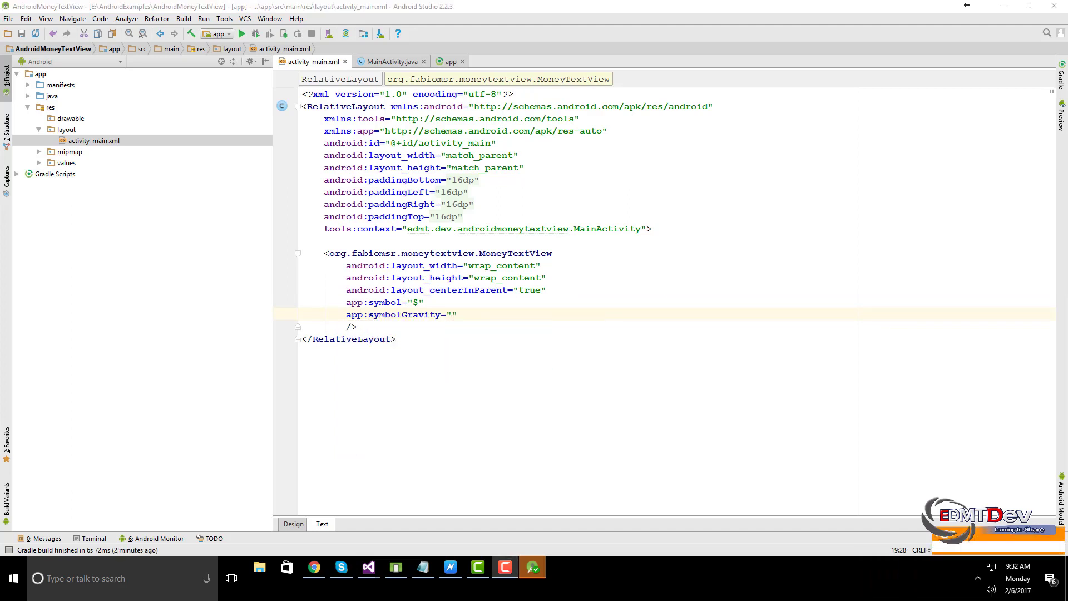
{"action": "left_click", "coordinate": [449, 314]}
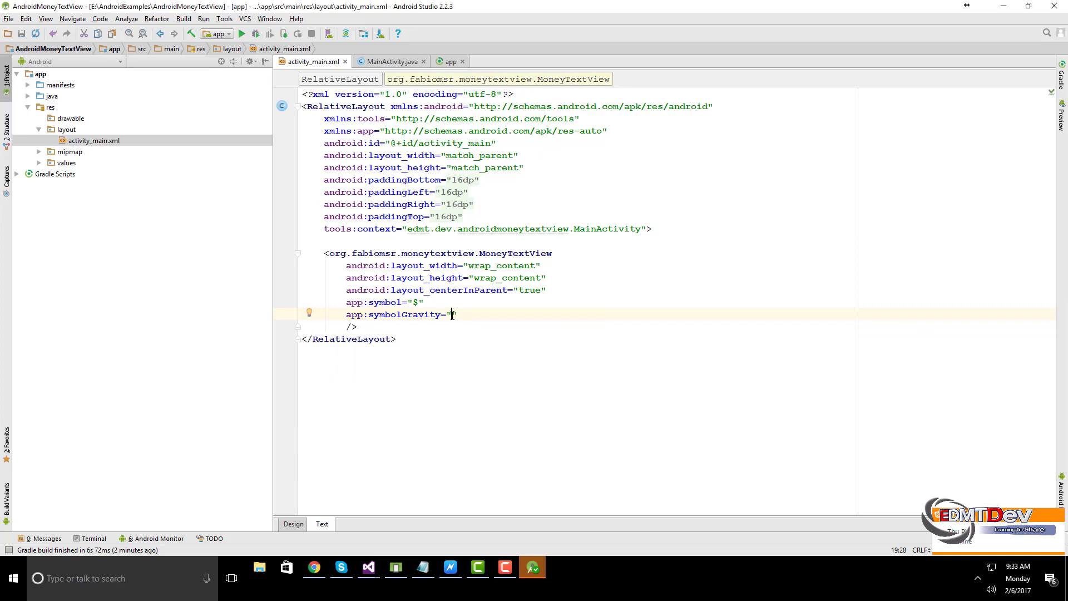
{"action": "type", "text": "start|top"}
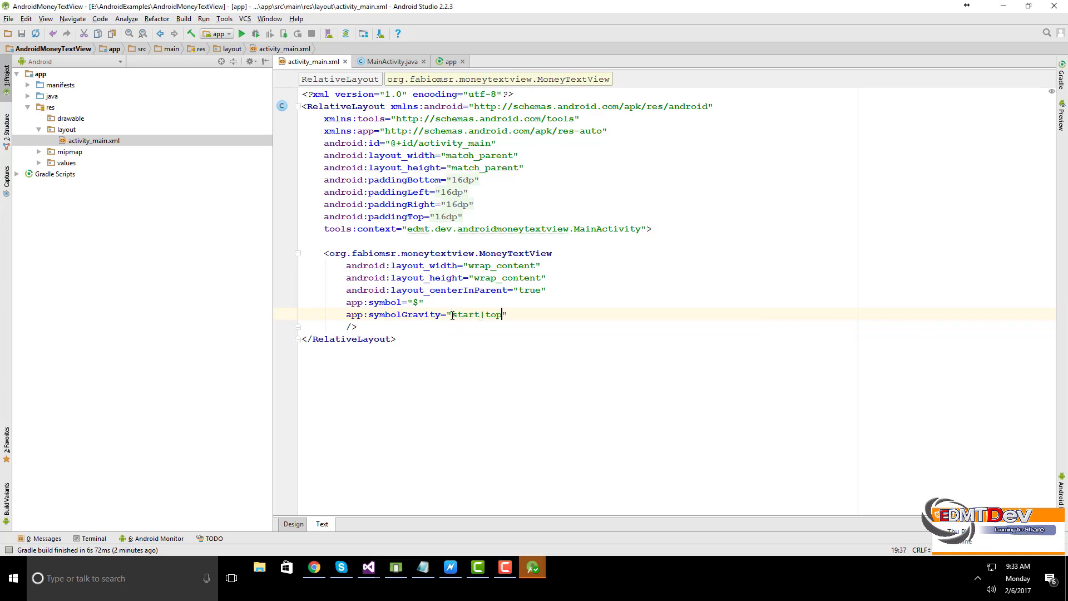
- Add amount, base text size, symbol margin, 30sp decimal digits size and #333639 colour
{"action": "type", "text": "app"}
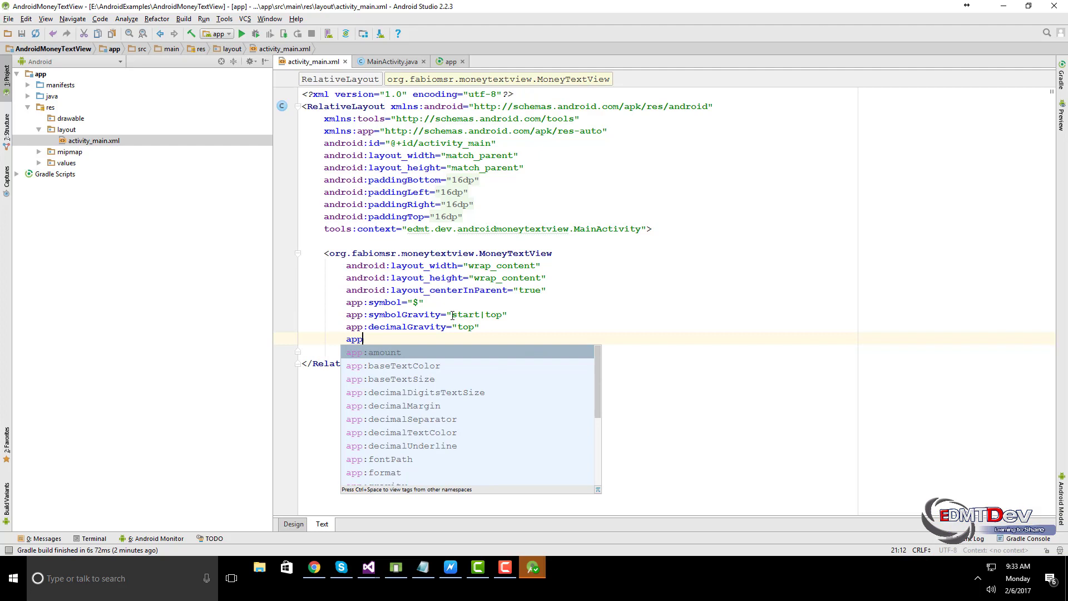
{"action": "type", "text": "amount=\"2500.79"}
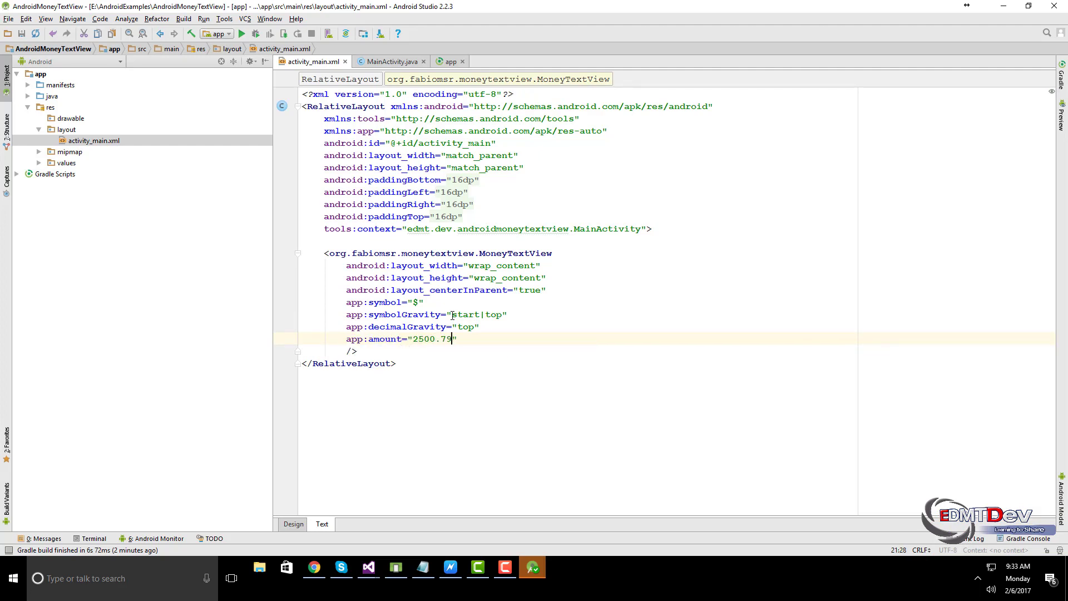
{"action": "type", "text": "app:decimalSeparator=\""}
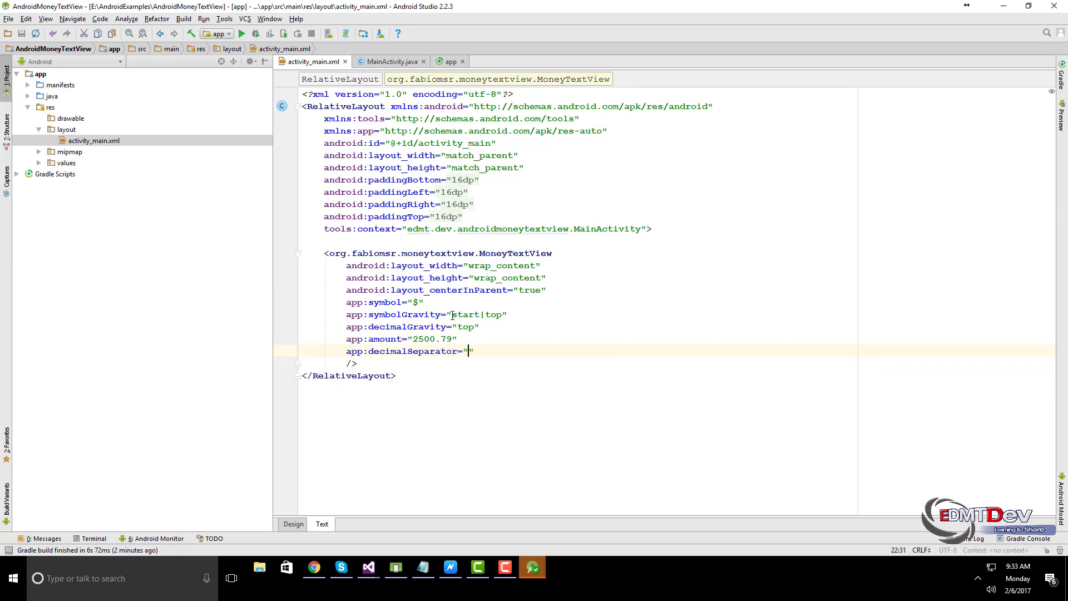
{"action": "type", "text": "app"}
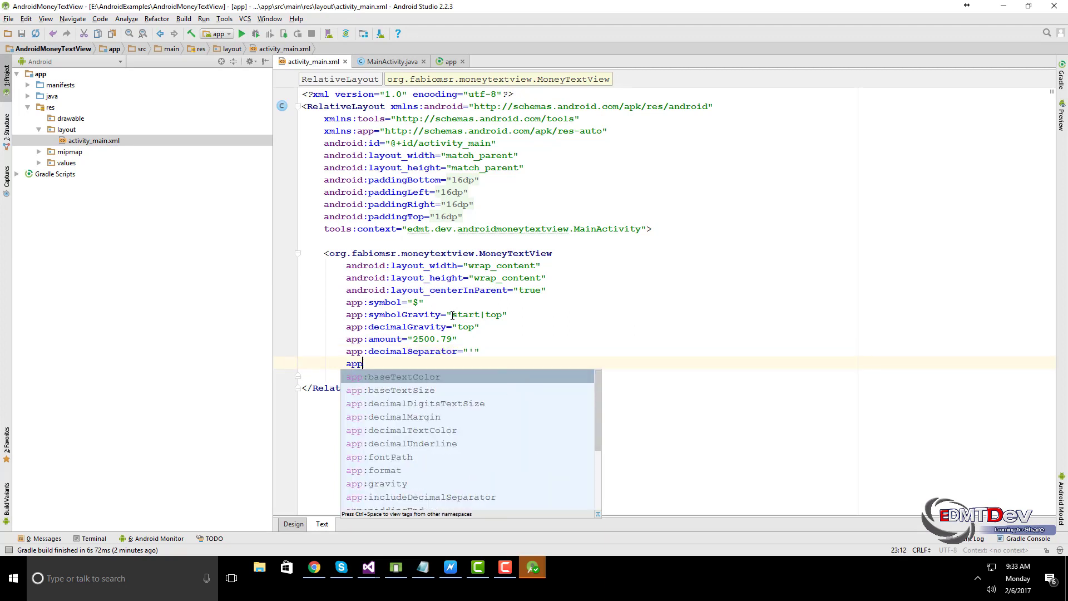
{"action": "type", "text": "baseTe"}
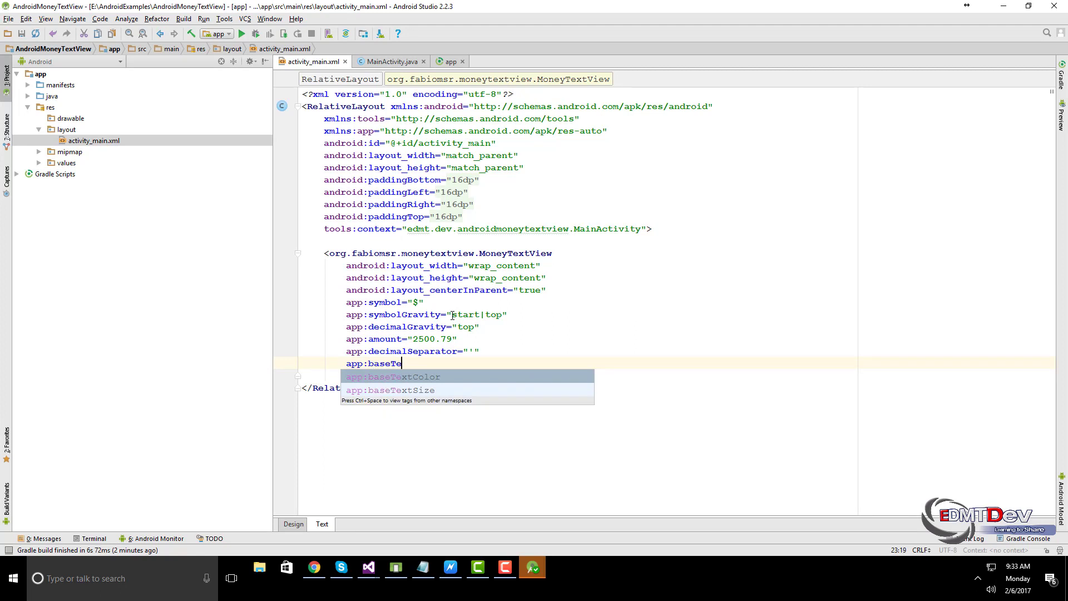
{"action": "key", "text": "Down"}
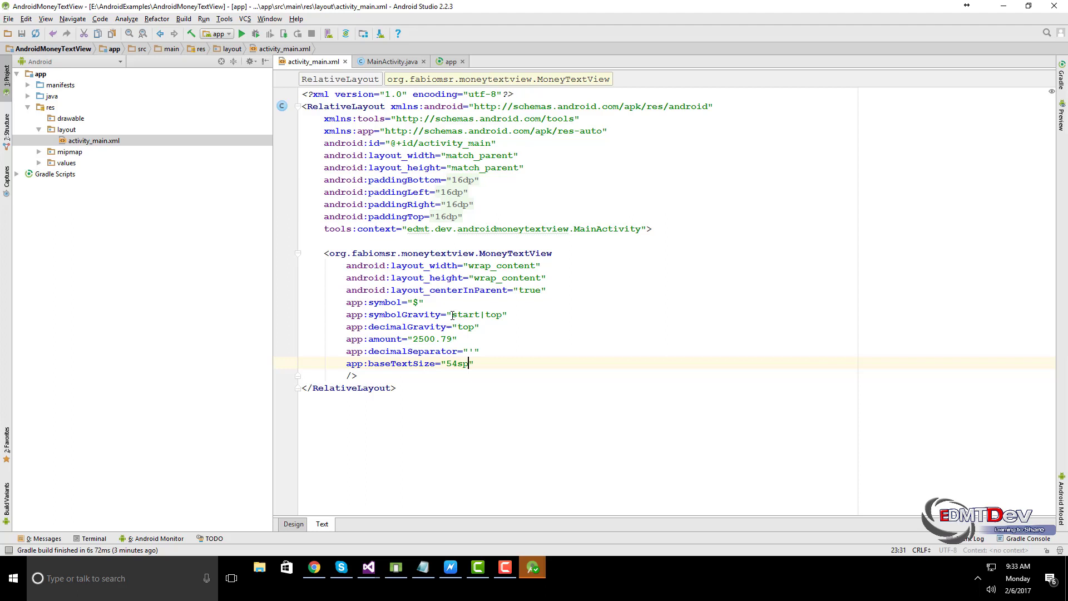
{"action": "type", "text": "app:symbolMargin=\"30sp"}
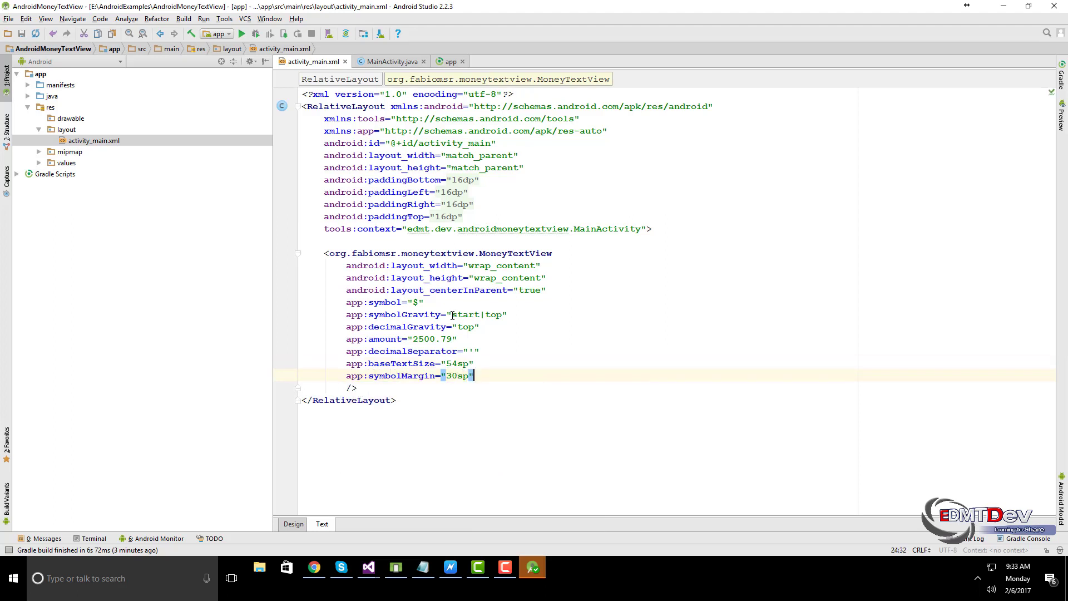
{"action": "type", "text": "app:dec"}
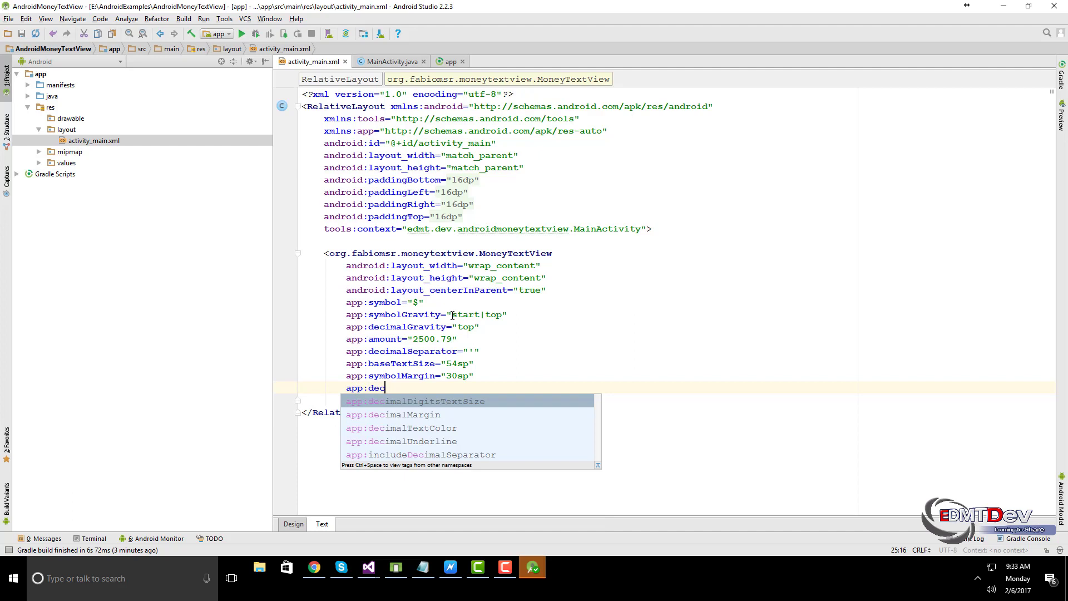
{"action": "type", "text": "decimalDigitsTextSize=\"30sp\""}
{"action": "type", "text": "app:baseTextColor=\"#3"}
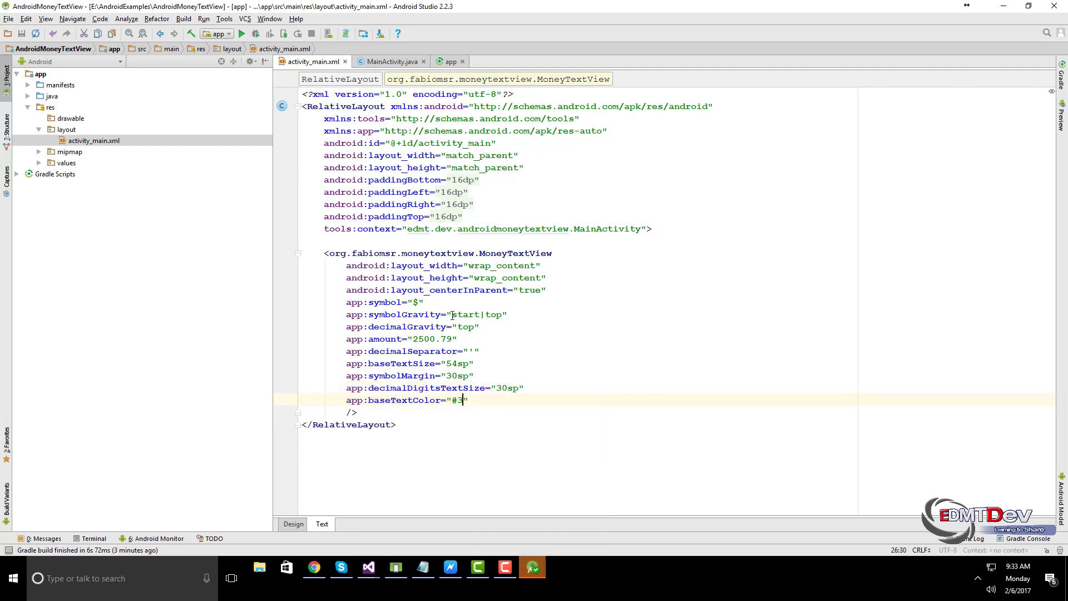
{"action": "type", "text": "33639"}
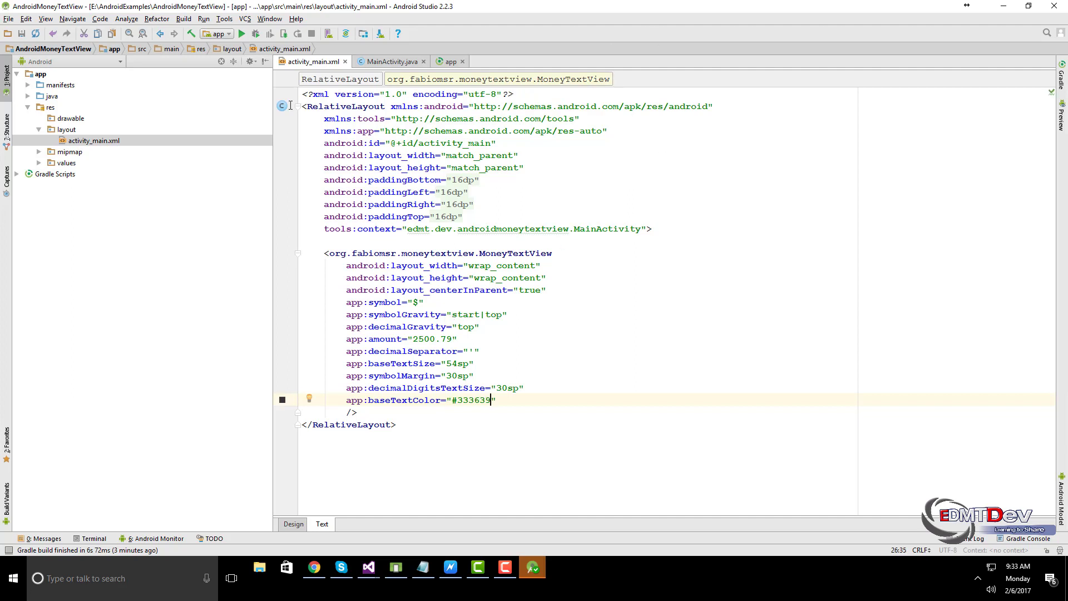
{"action": "left_click", "coordinate": [66, 162]}
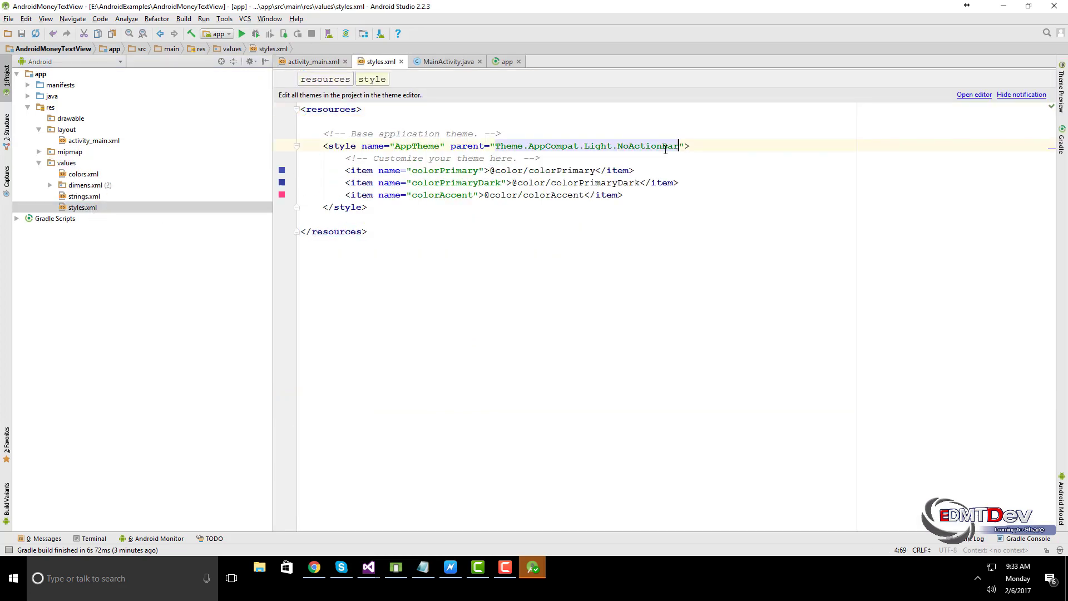
- Run the app on the emulator to show $ 2,500'79, then return to activity_main.xml
{"action": "left_click", "coordinate": [242, 33]}
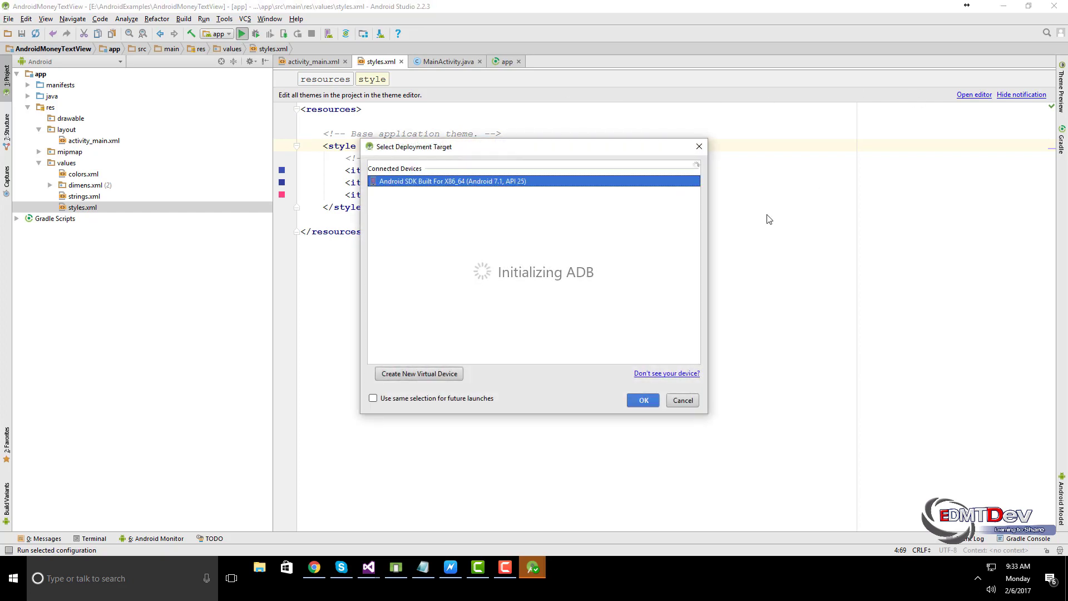
{"action": "left_click", "coordinate": [641, 400]}
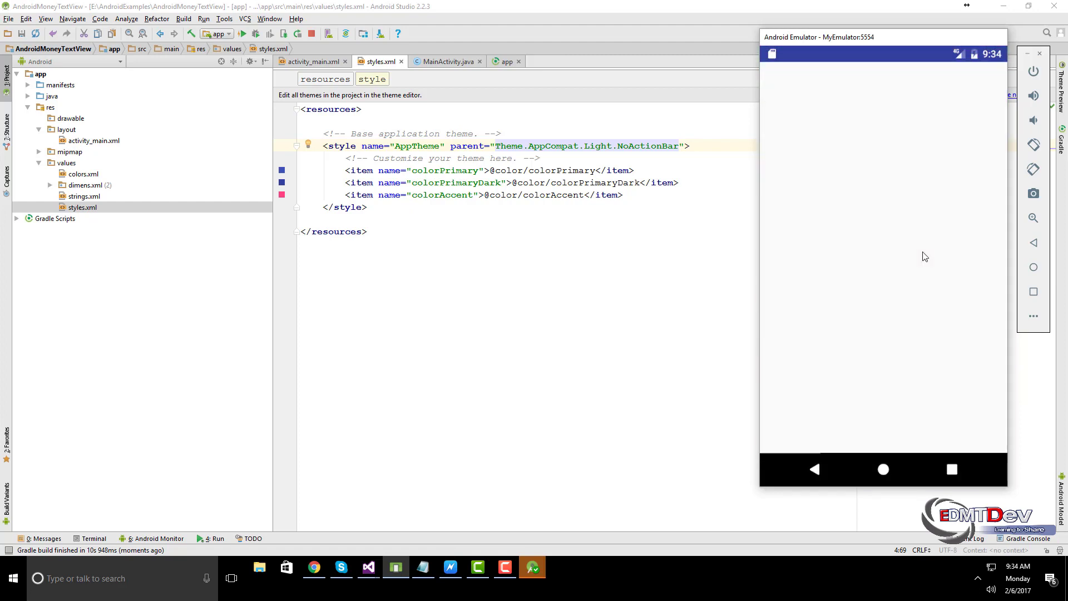
{"action": "mouse_move", "coordinate": [876, 242]}
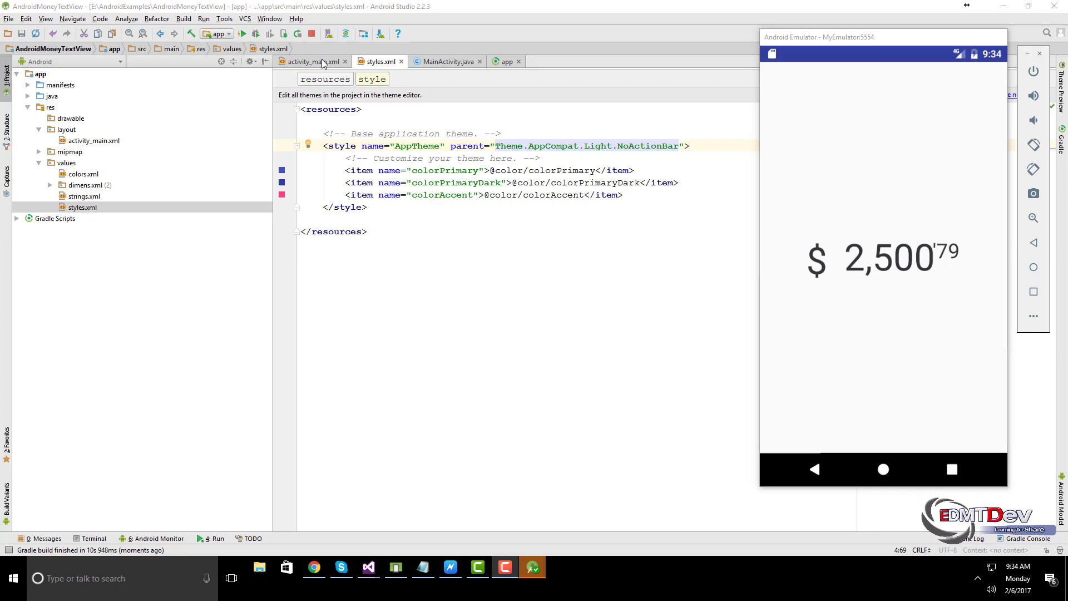
{"action": "left_click", "coordinate": [312, 61]}
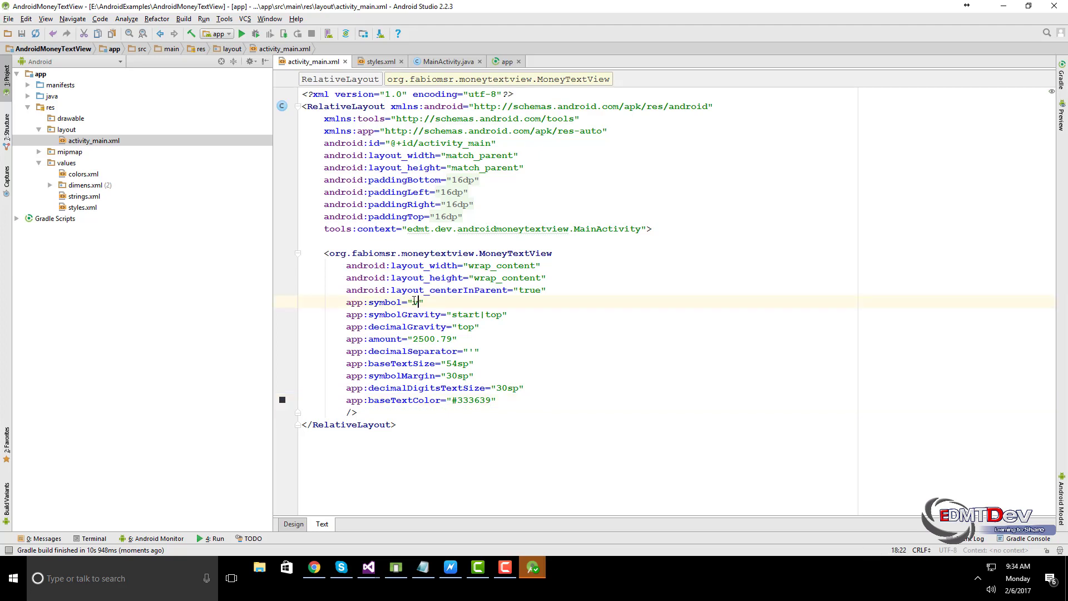
- Set the symbol to vnd with end|bottom gravity and change symbolMargin to symbolTextSize
{"action": "type", "text": "vnd"}
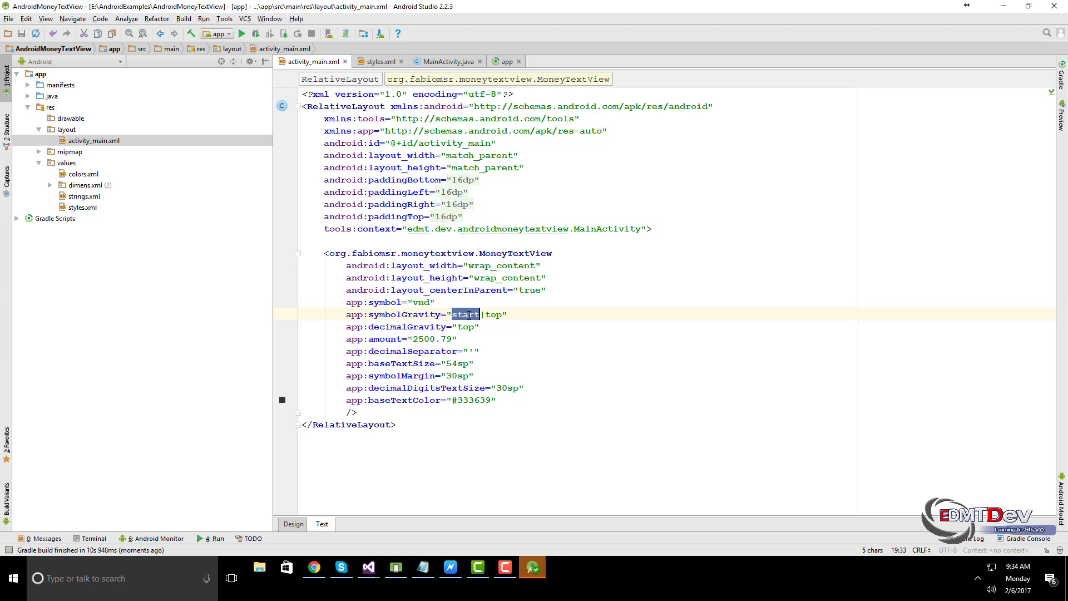
{"action": "type", "text": "end"}
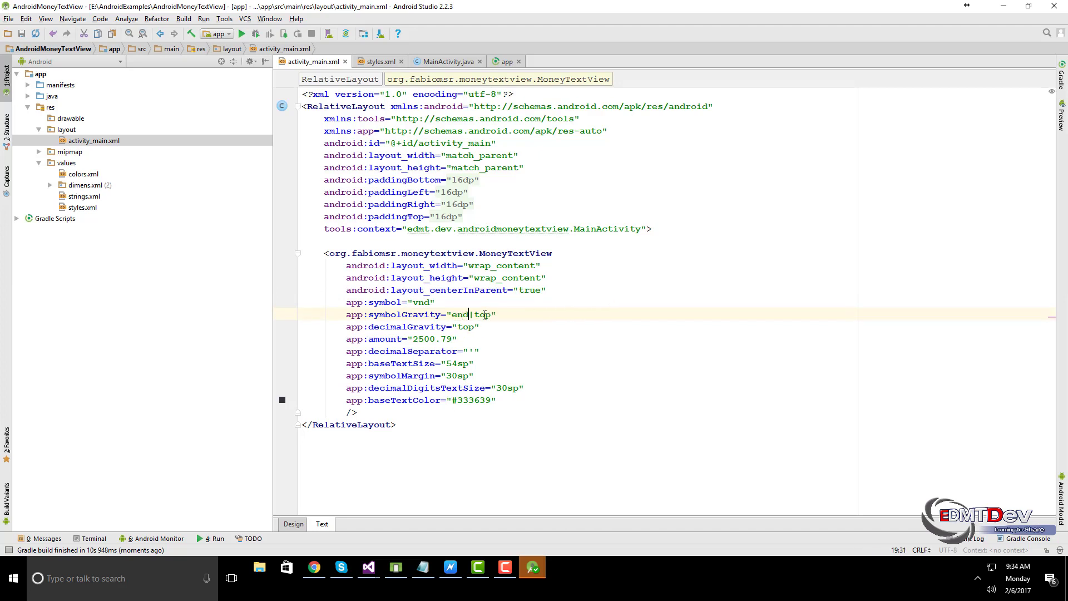
{"action": "type", "text": "bottom"}
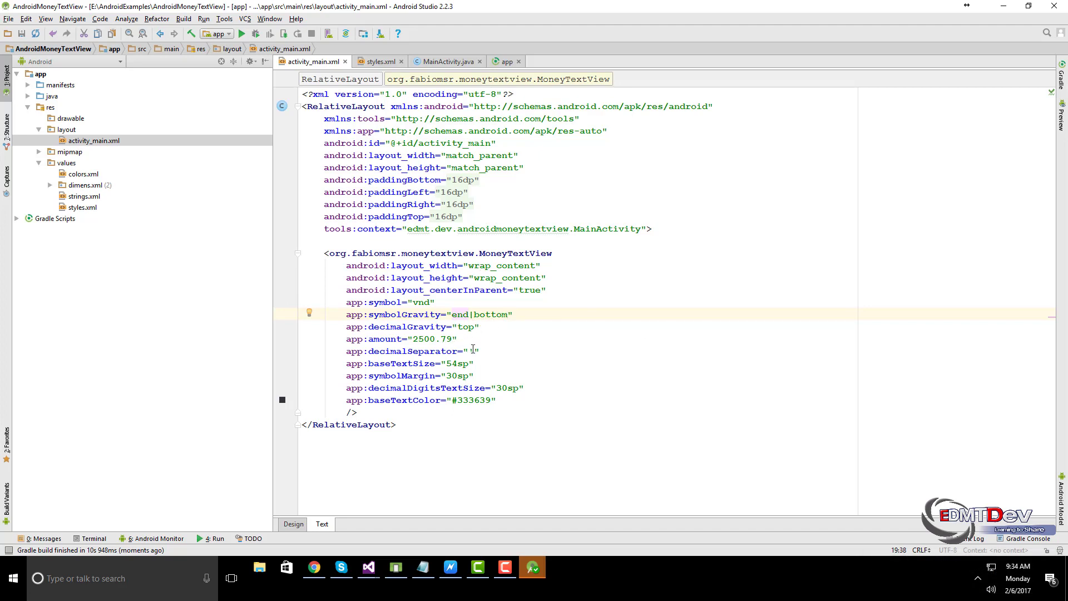
{"action": "type", "text": "'"}
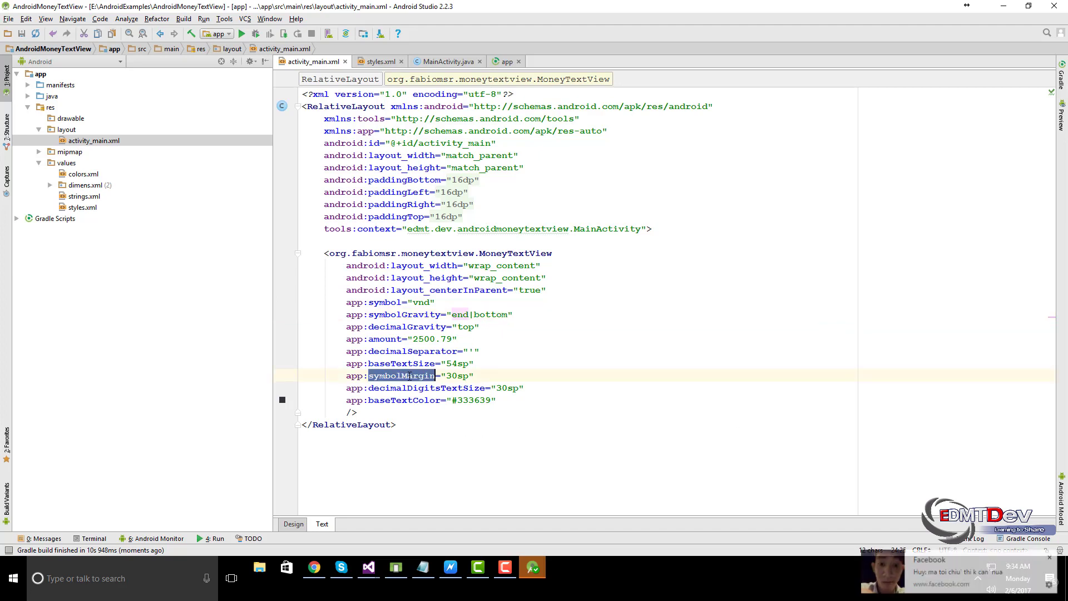
{"action": "type", "text": "symbolTextSize"}
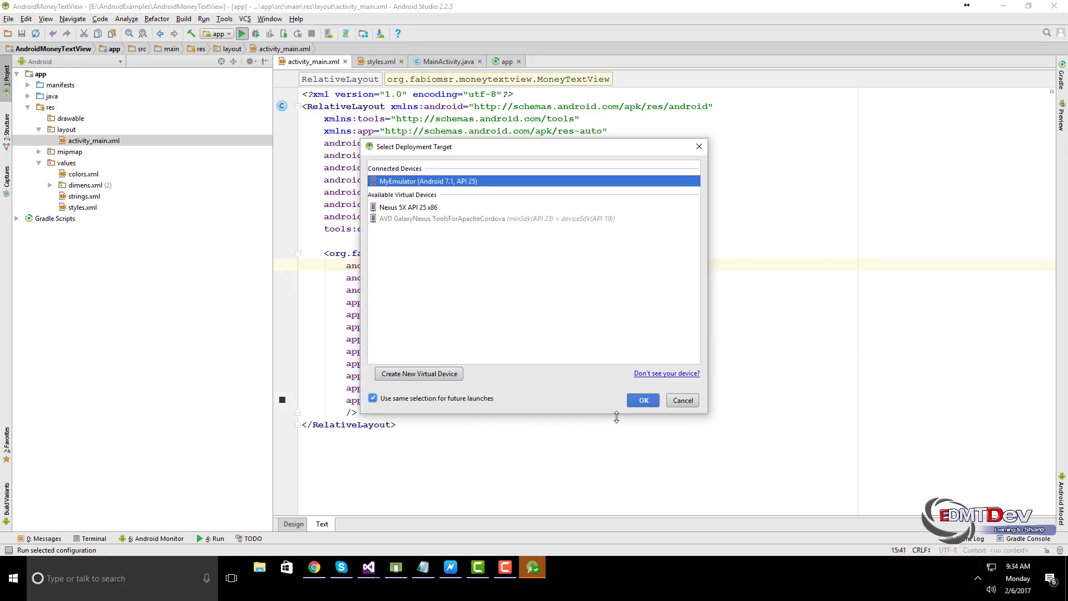
- Deploy to MyEmulator so Instant Run restarts the app with the vnd changes
{"action": "left_click", "coordinate": [641, 400]}
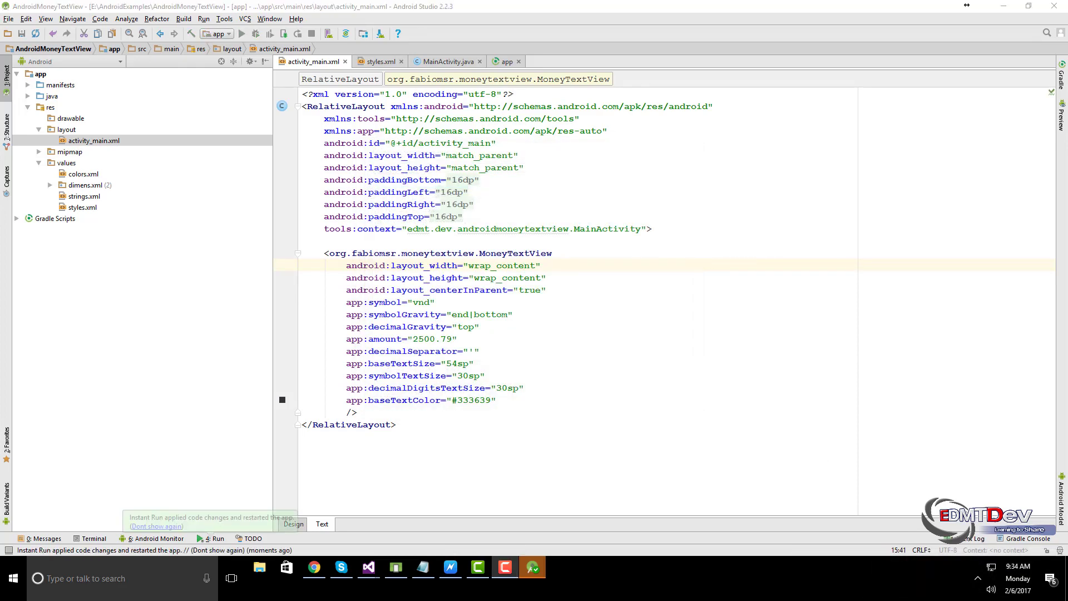
{"action": "left_click", "coordinate": [217, 537]}
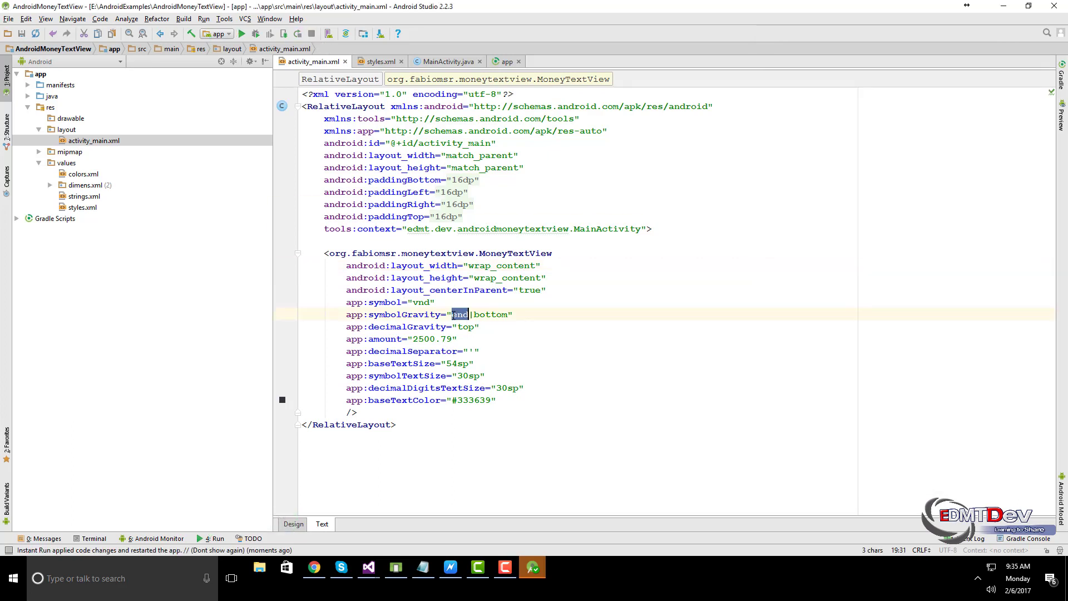
- Set symbolGravity to start|top, check vnd2,500'79 on the emulator, and stop the app
{"action": "type", "text": "start"}
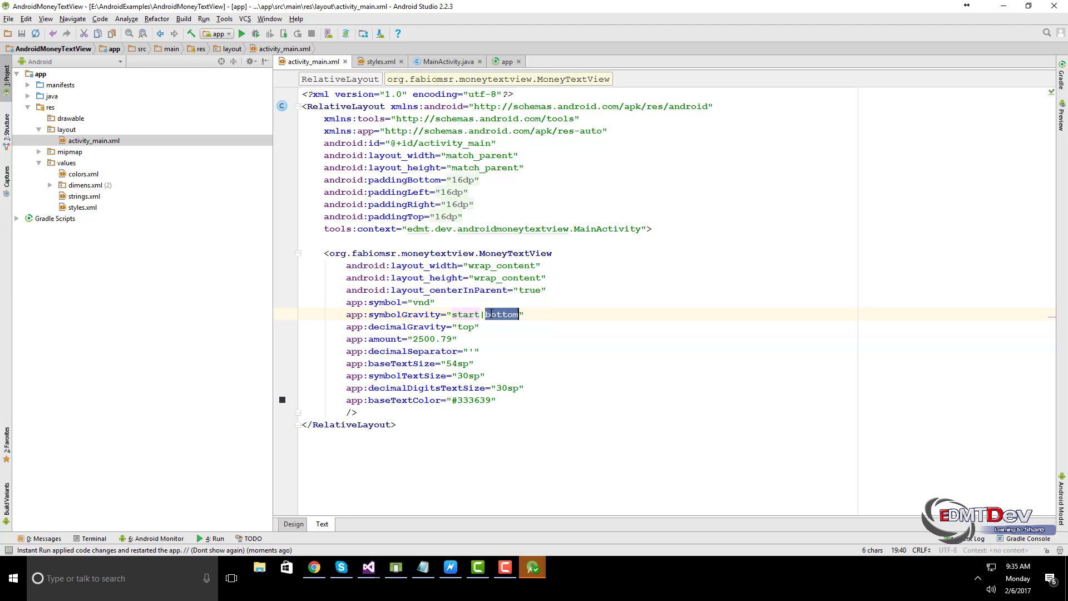
{"action": "type", "text": "top"}
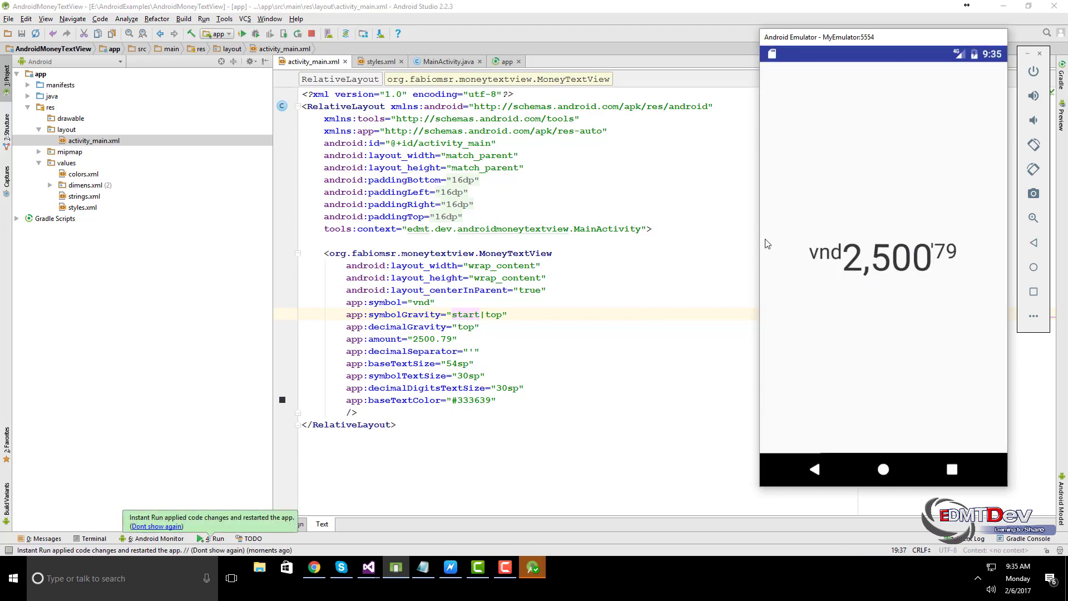
{"action": "left_click", "coordinate": [310, 34]}
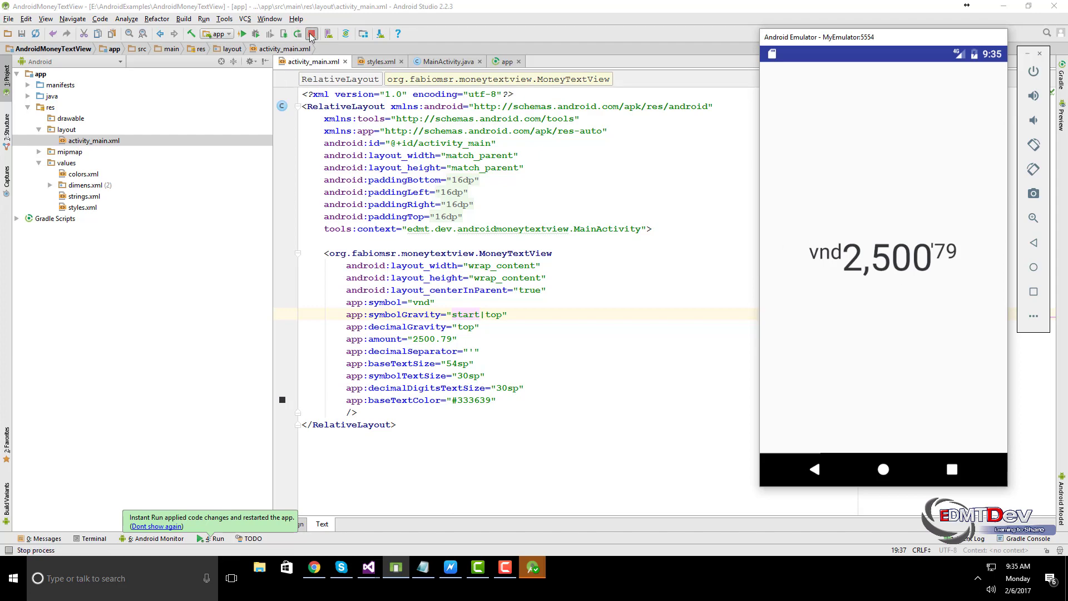